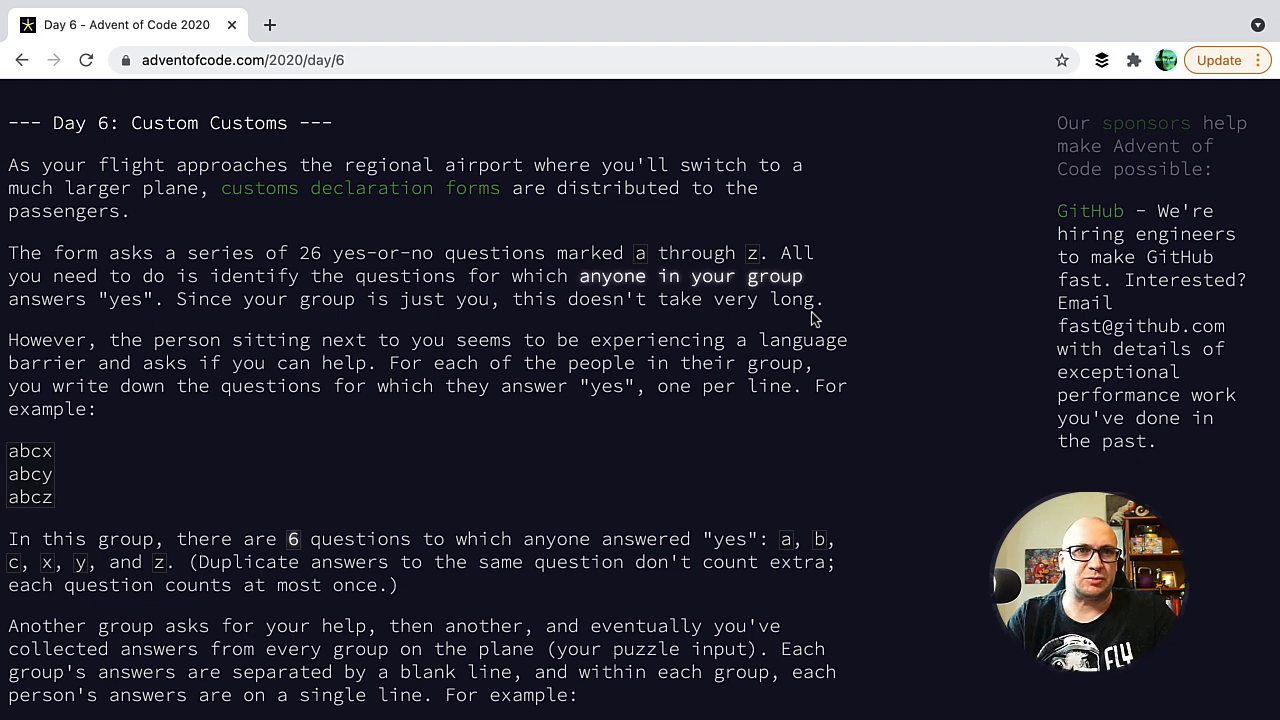
Read src/day06/input_demo.txt with readText, trim it and split on blank lines
scroll("down", 3)
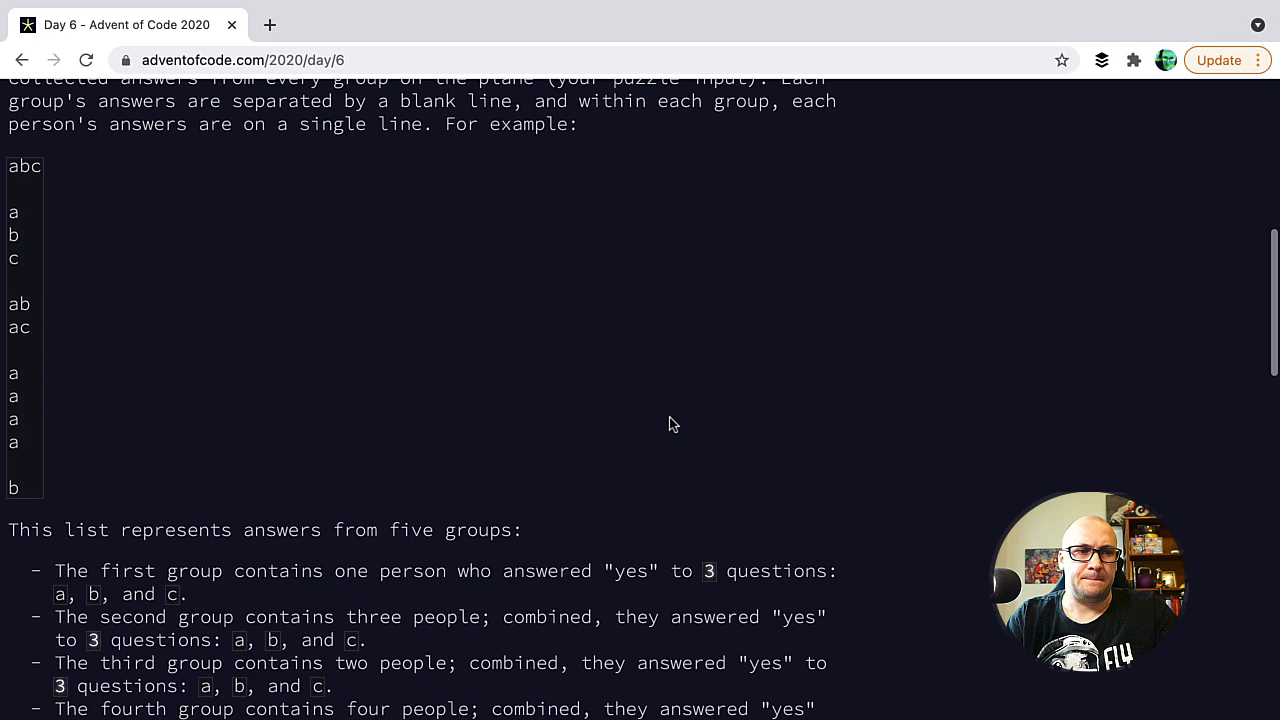
scroll("down", 3)
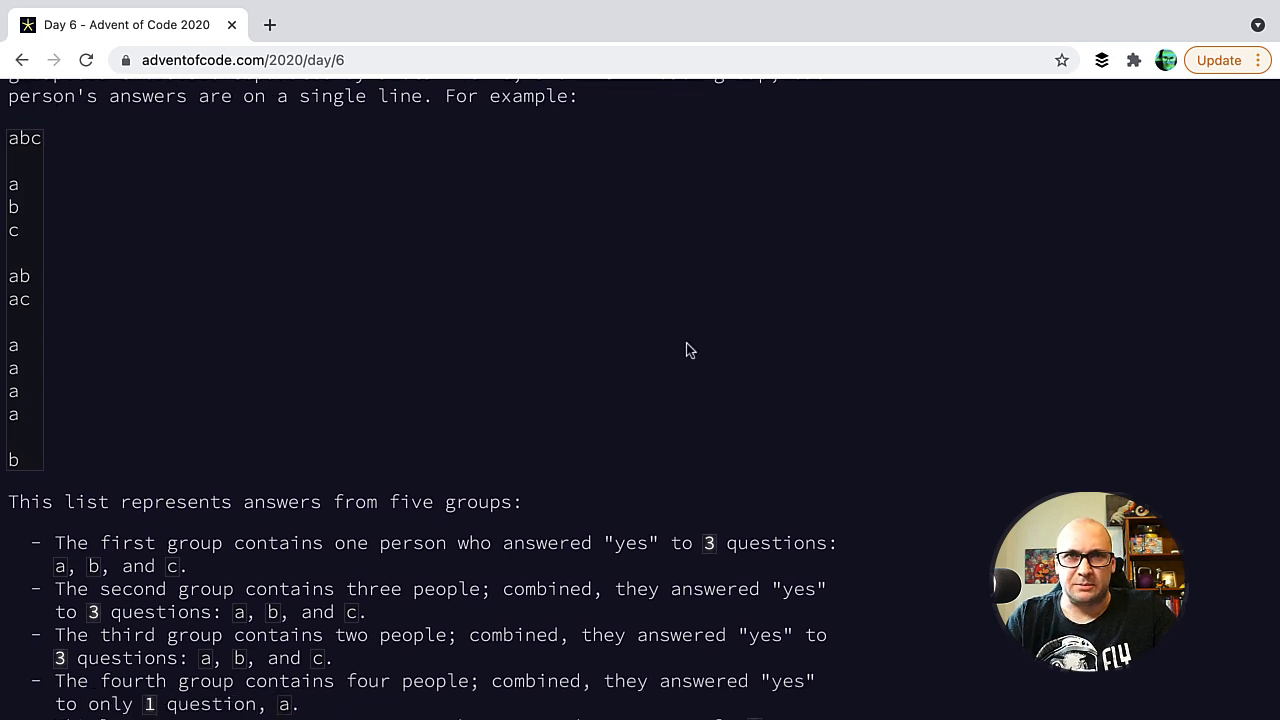
mouse_move(236, 186)
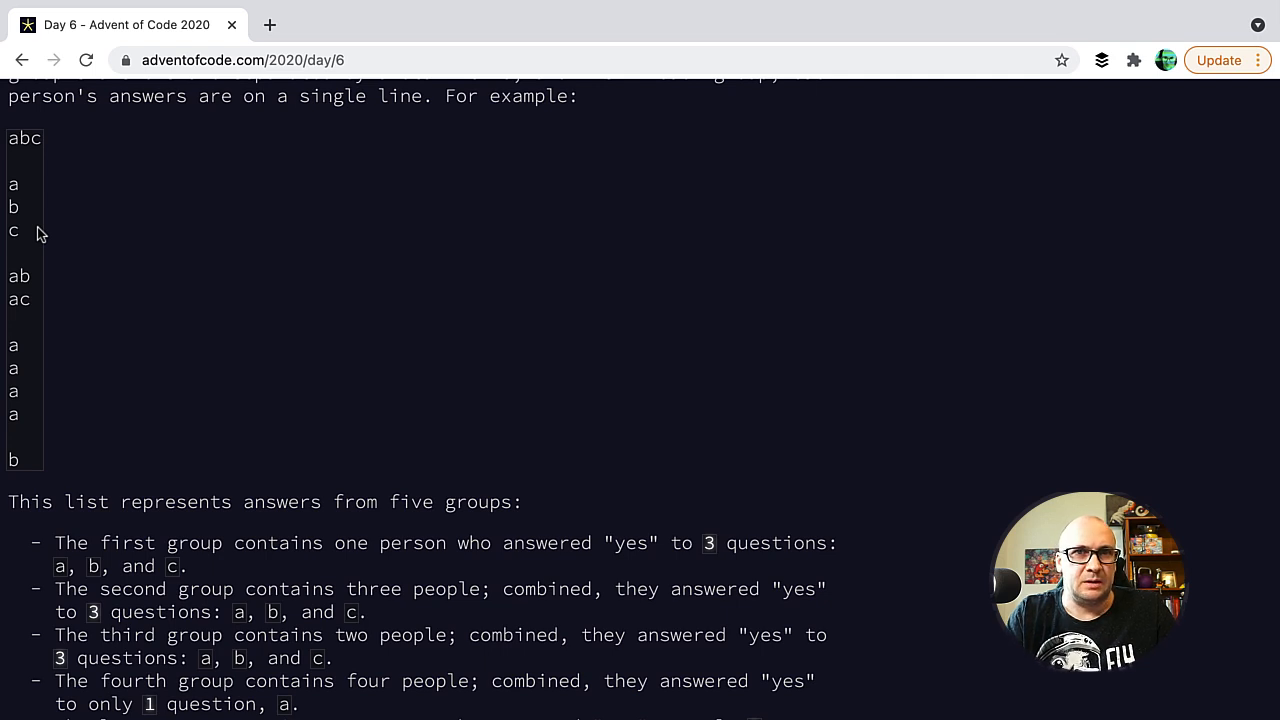
mouse_move(196, 448)
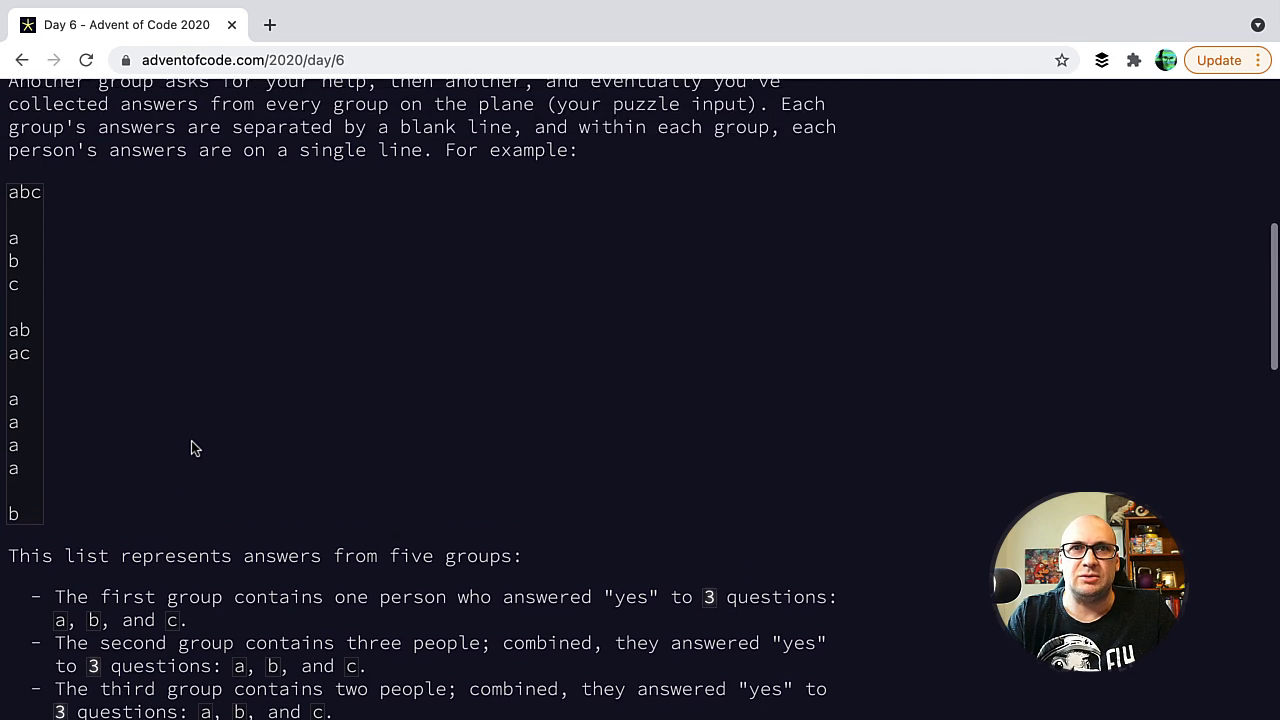
scroll("down", 3)
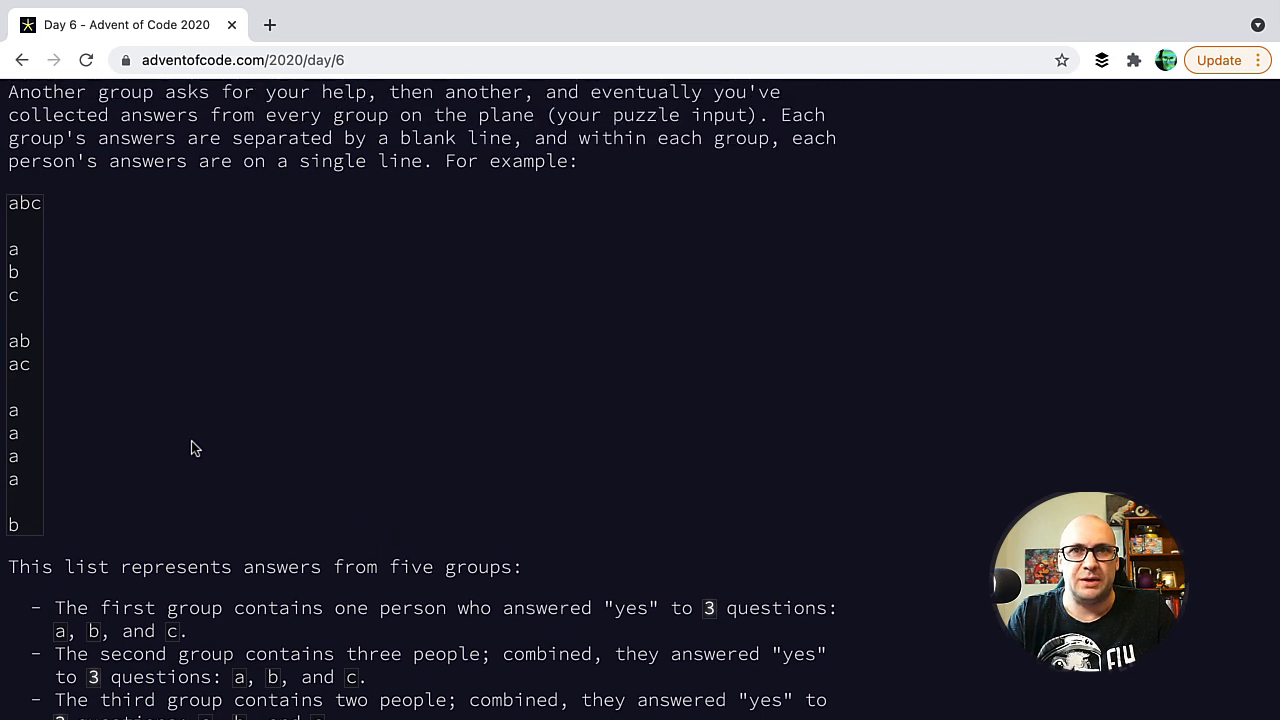
scroll("down", 3)
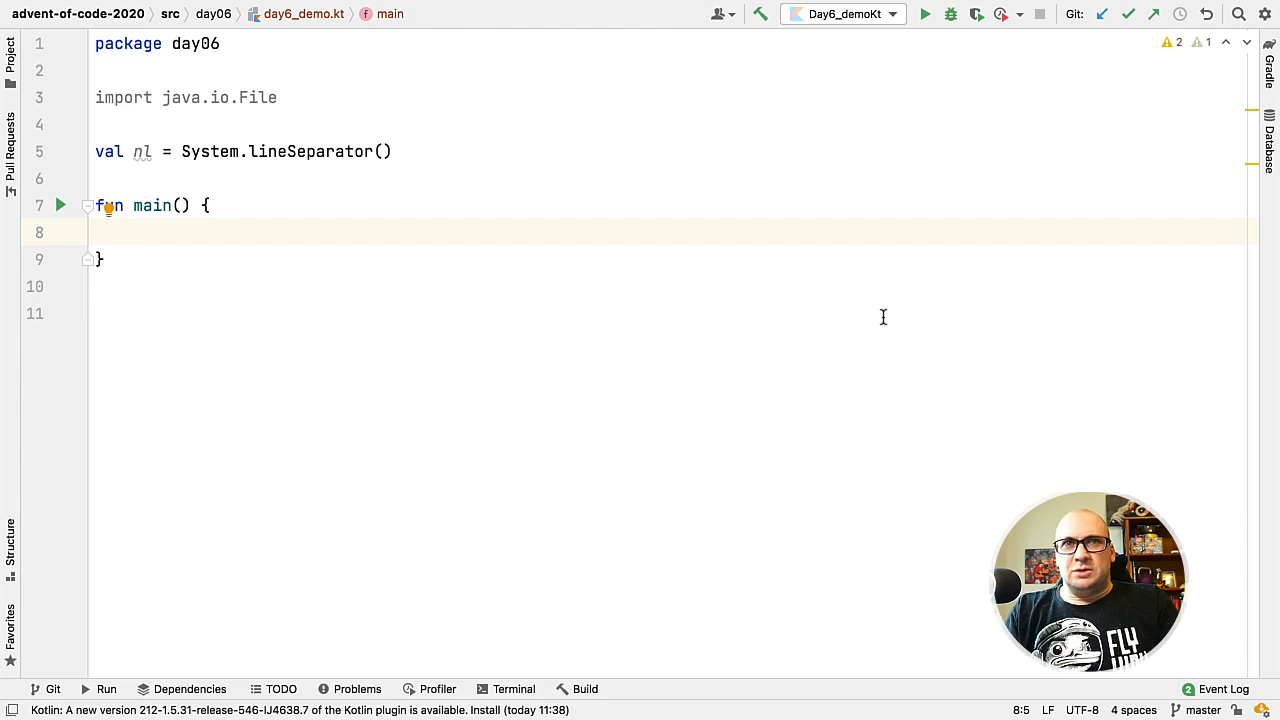
type("File()")
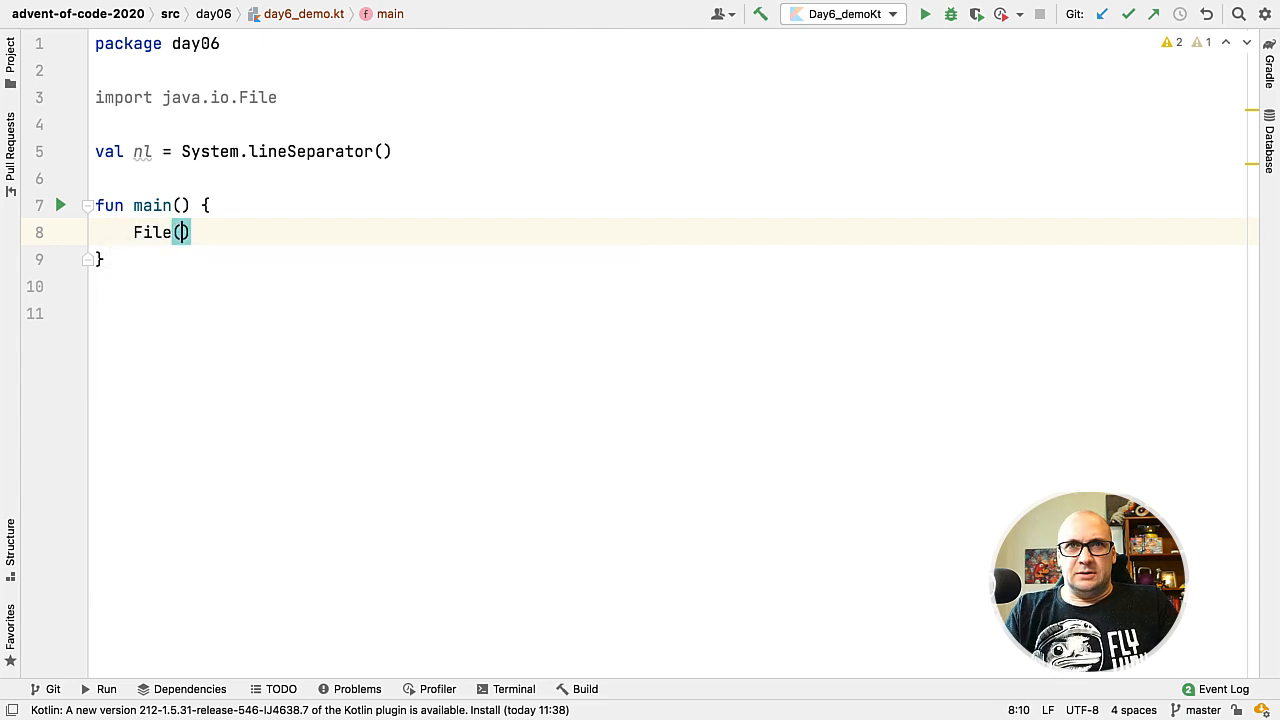
type("\"src/day06/input\"")
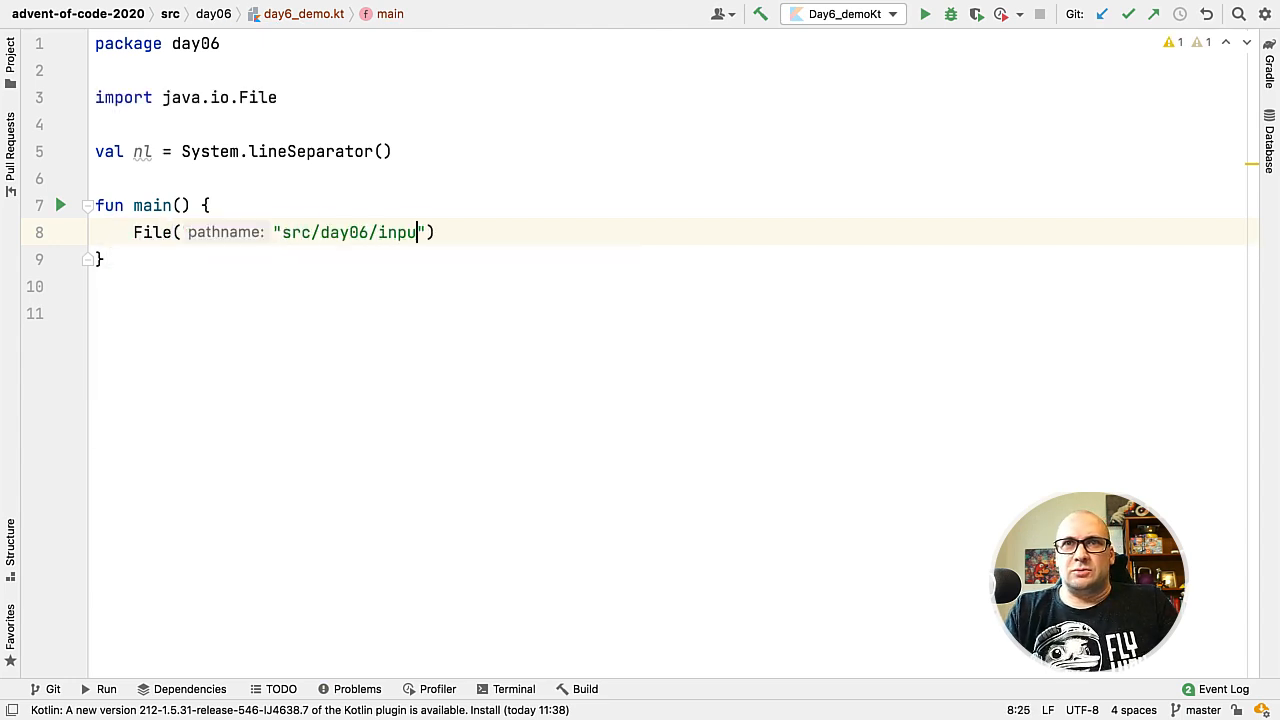
type("t_demo.txt\").readText()")
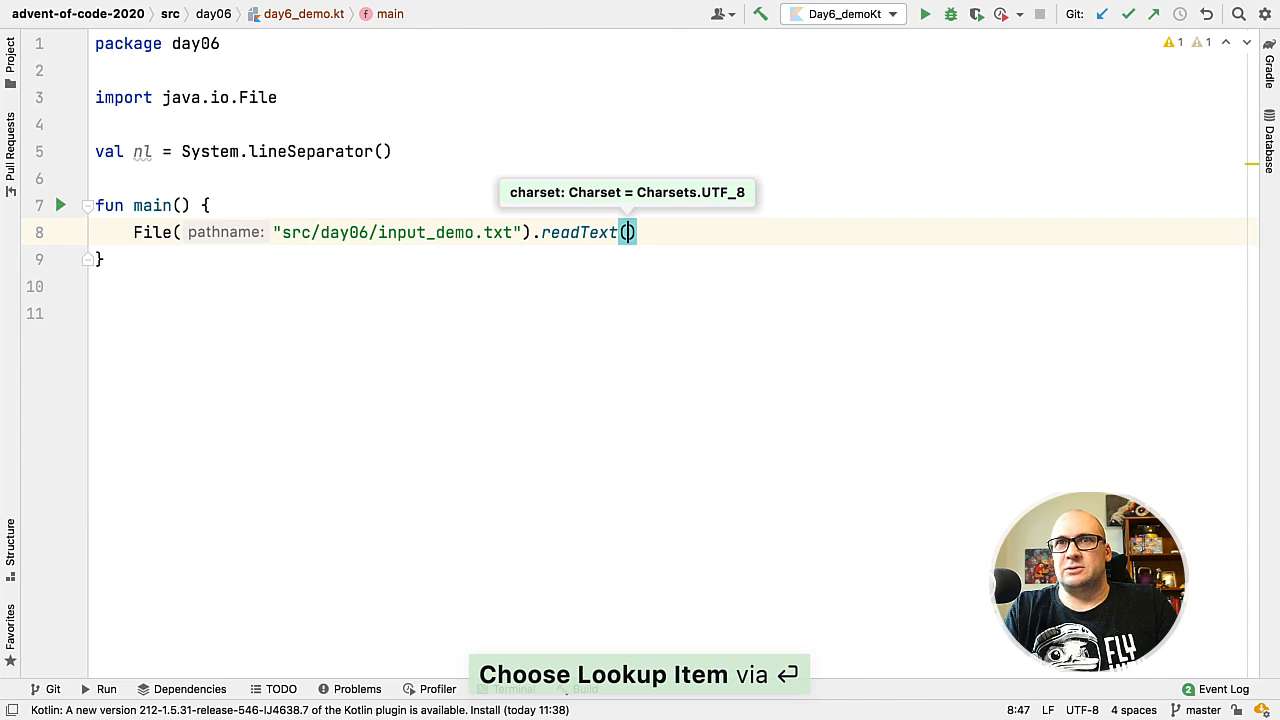
key("Escape")
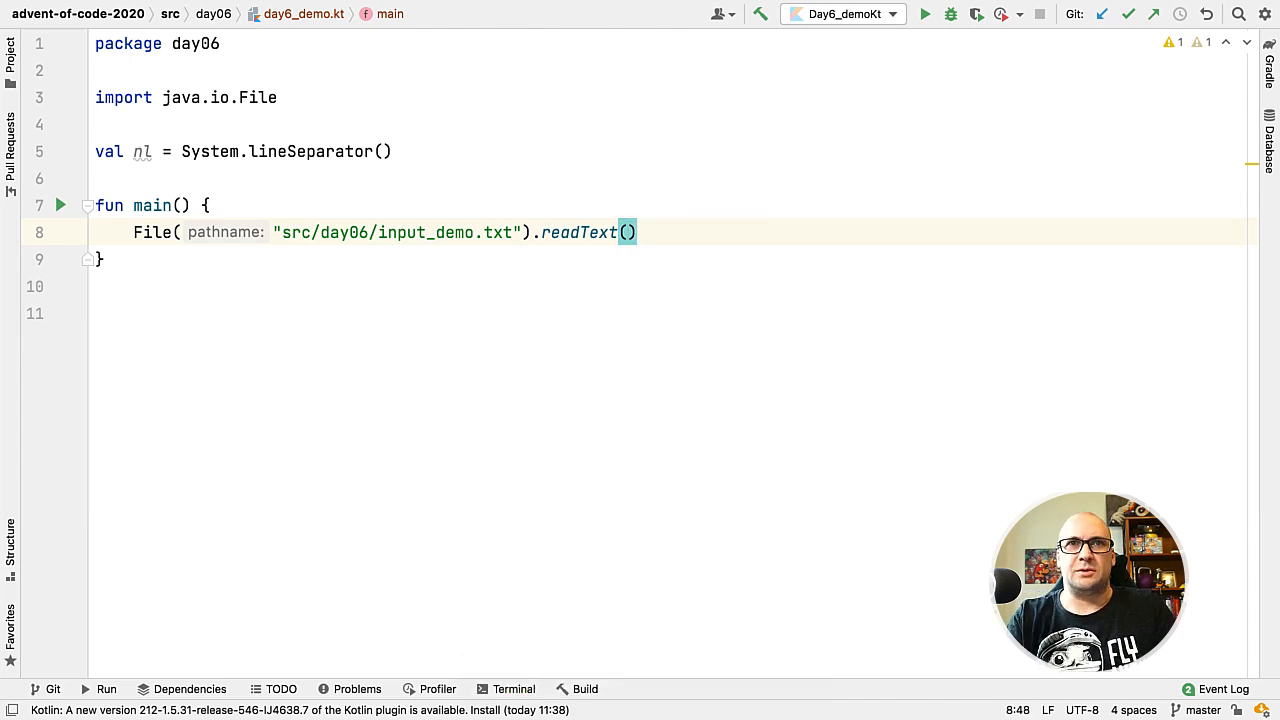
type(".trim().split(\"$nl$nl")
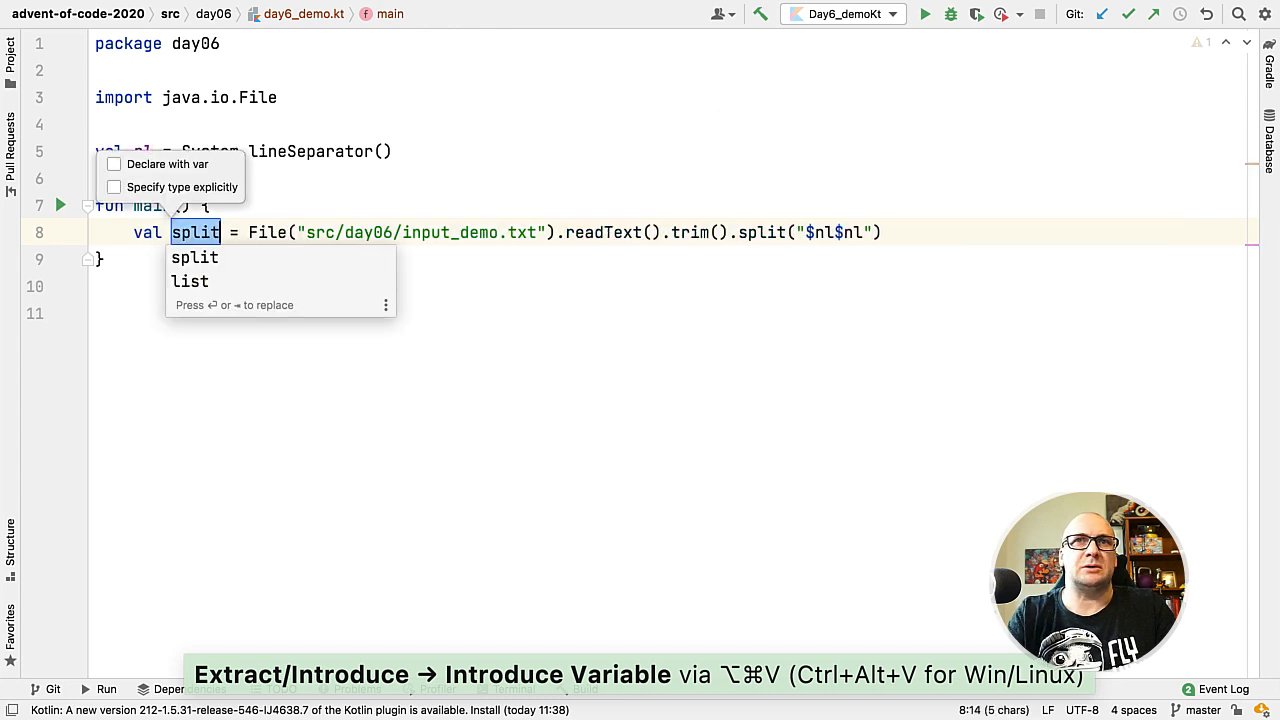
Name the split result groups and start declaring a total counter
type("groups")
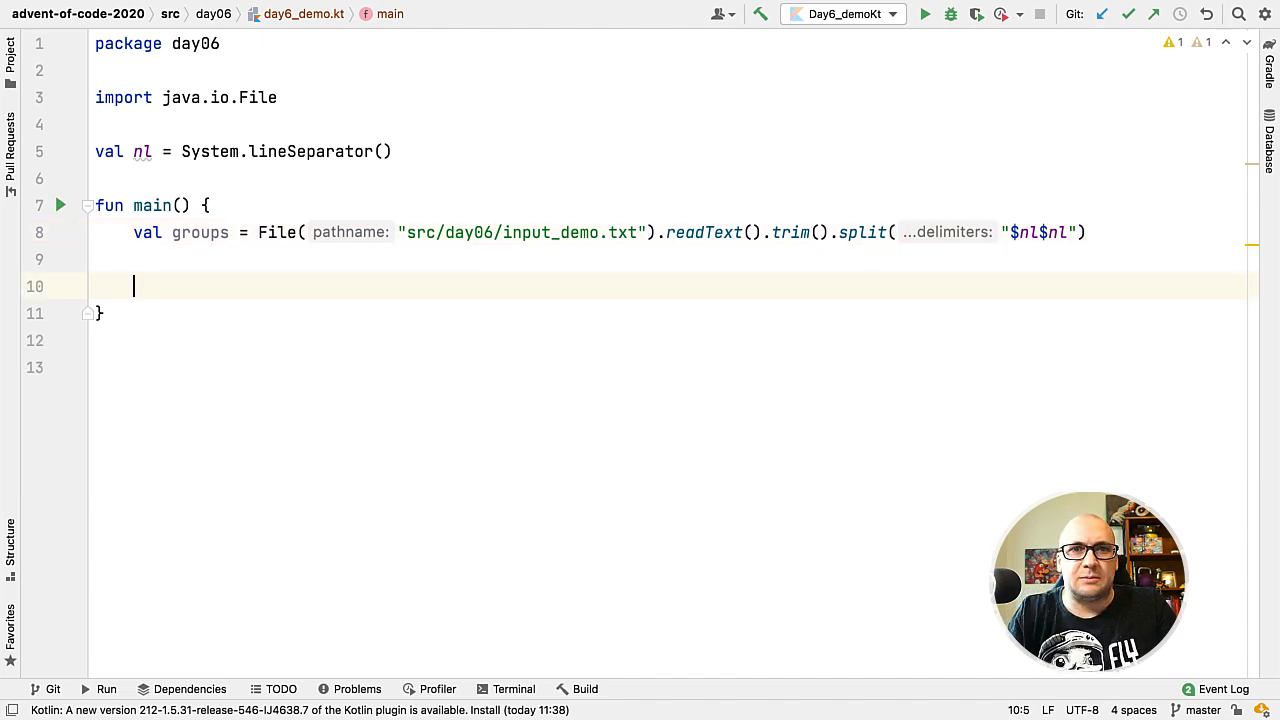
type("var total = 0")
type("iter")
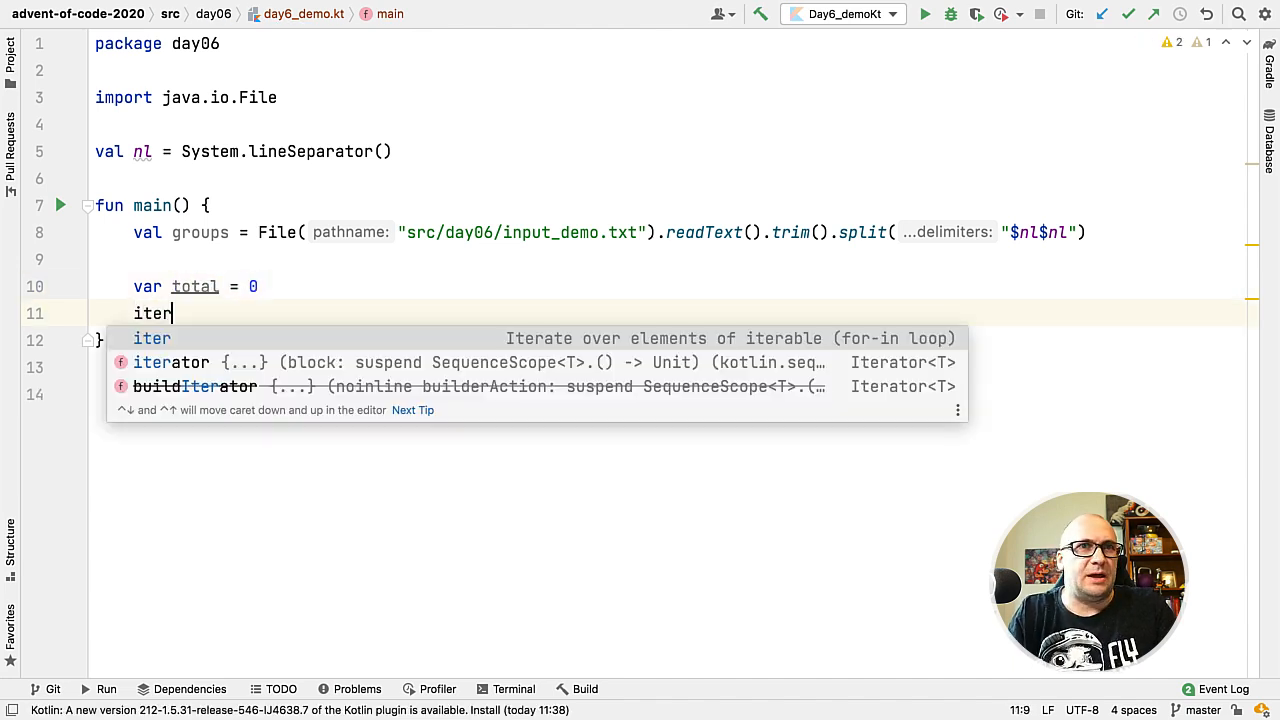
Loop over groups adding group.replace(nl, "").toSet().count() to total, then request loop rewrites
key("Enter")
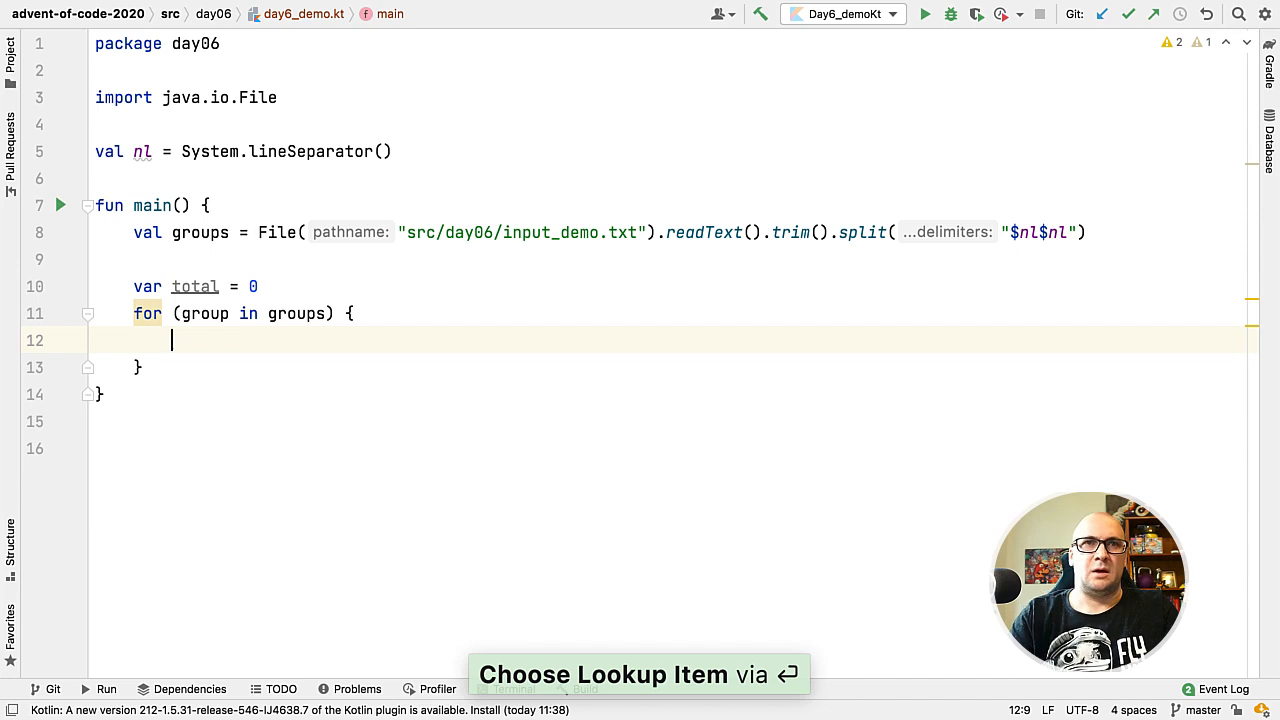
type("group.")
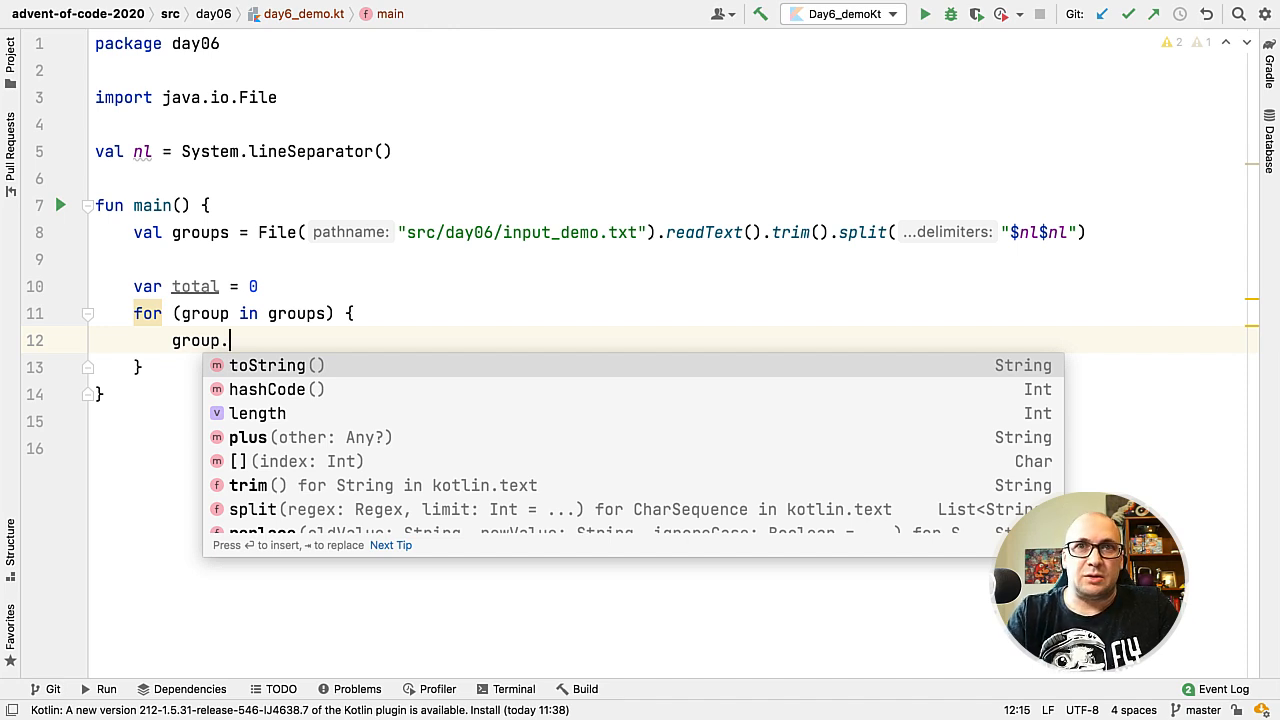
type("replace(nl, \"")
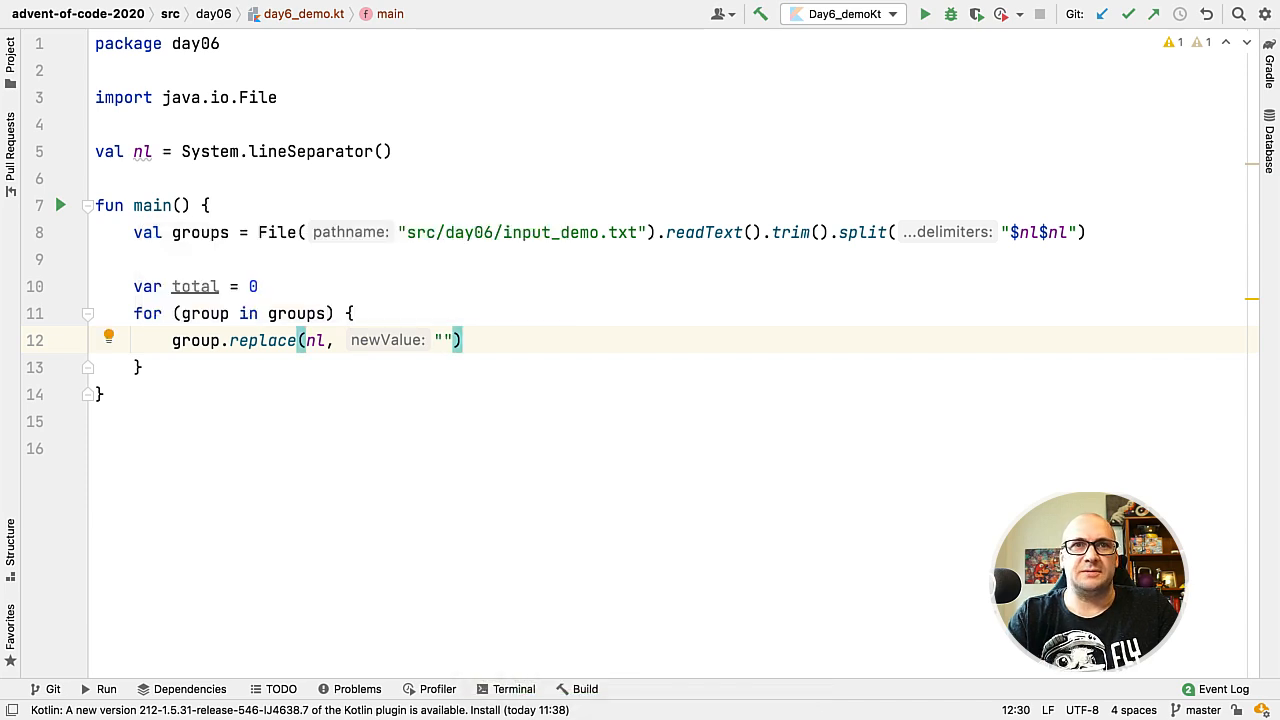
type(".toSet().count(")
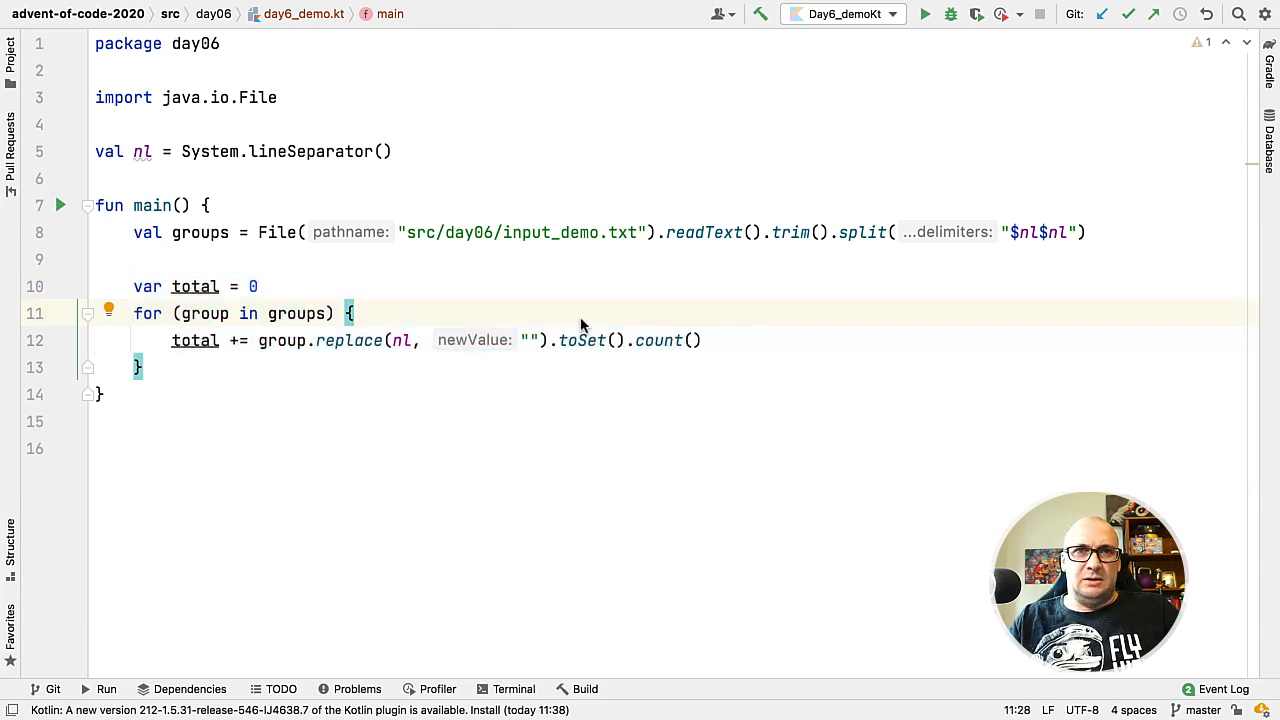
key("alt+enter")
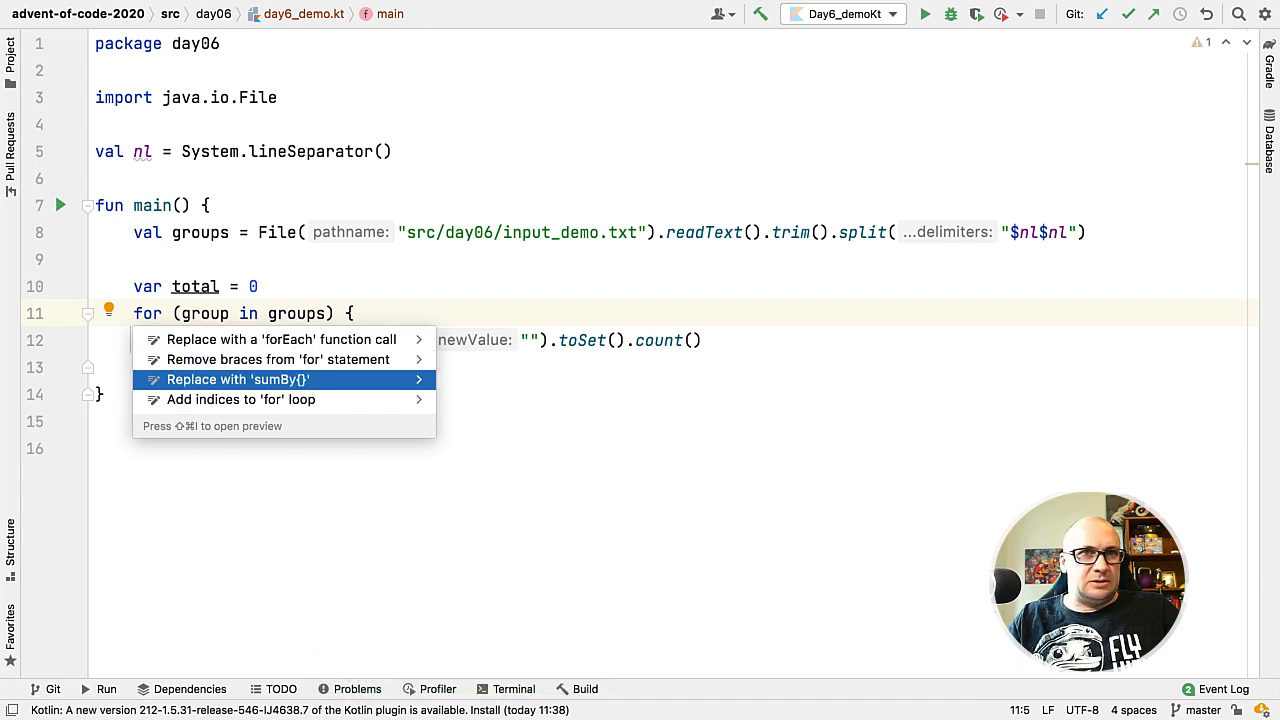
Rewrite the summing for loop as a sumBy call
left_click(238, 380)
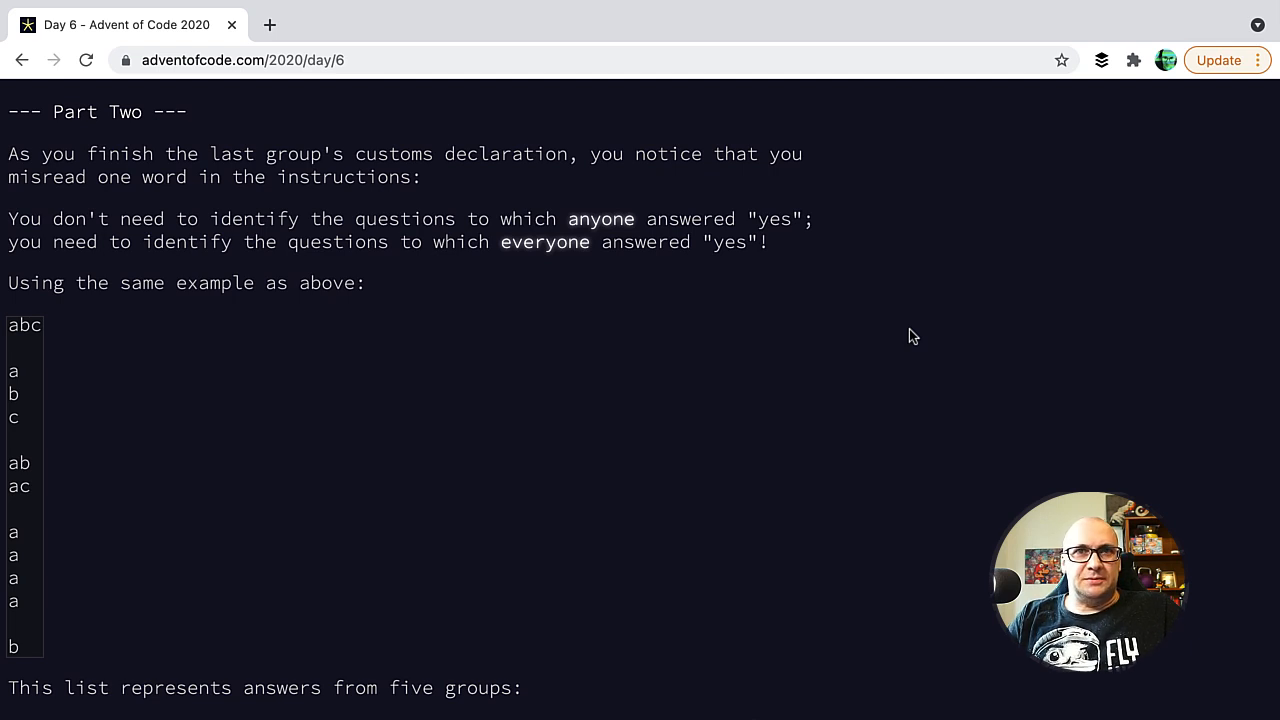
mouse_move(492, 294)
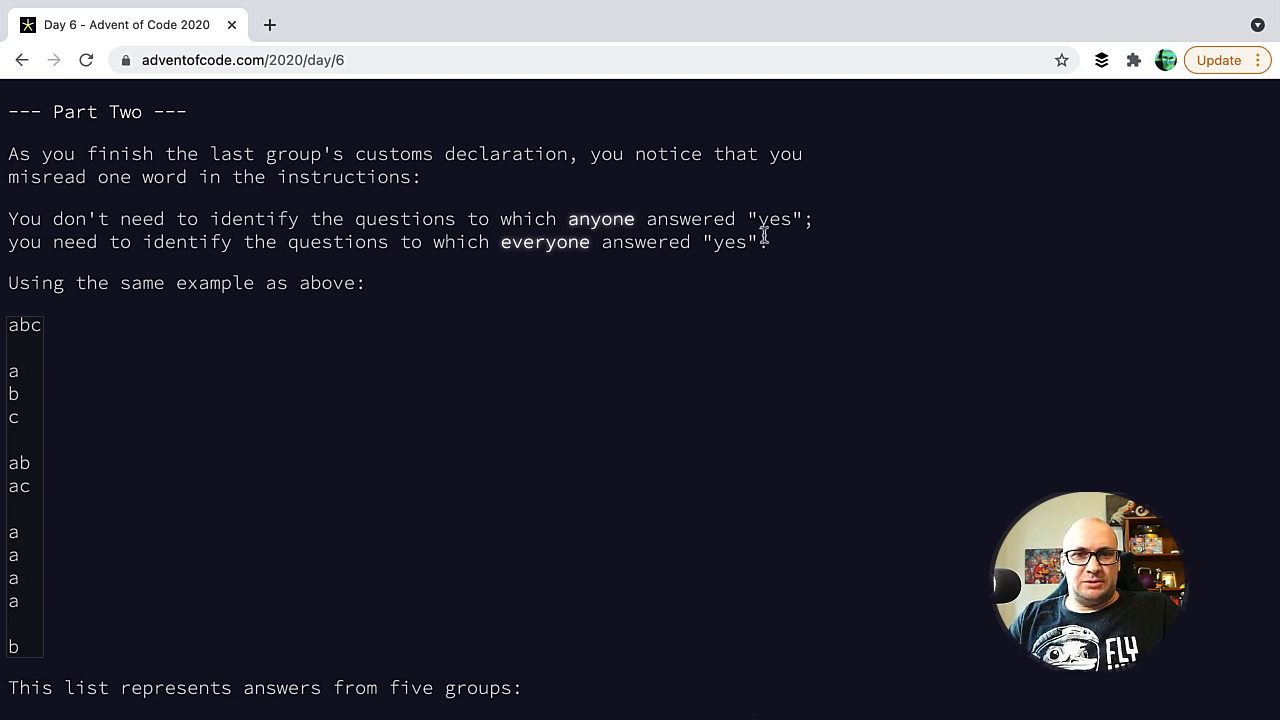
double_click(734, 242)
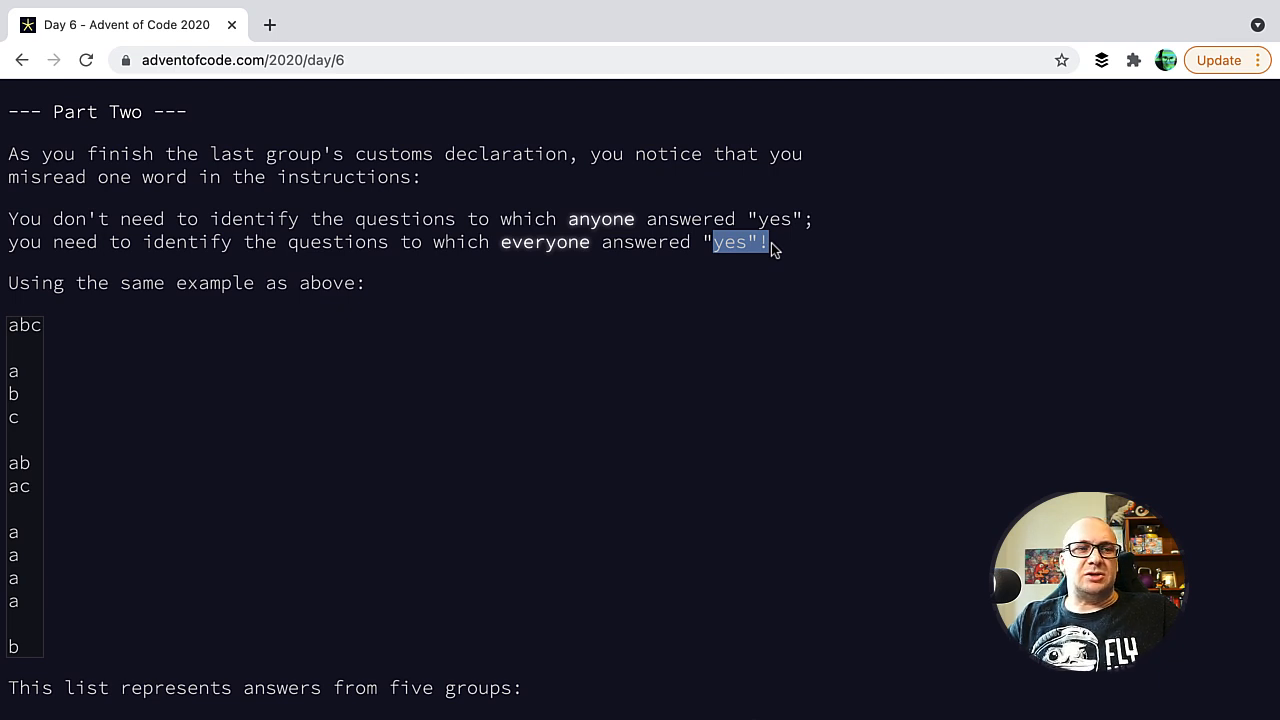
scroll("down", 3)
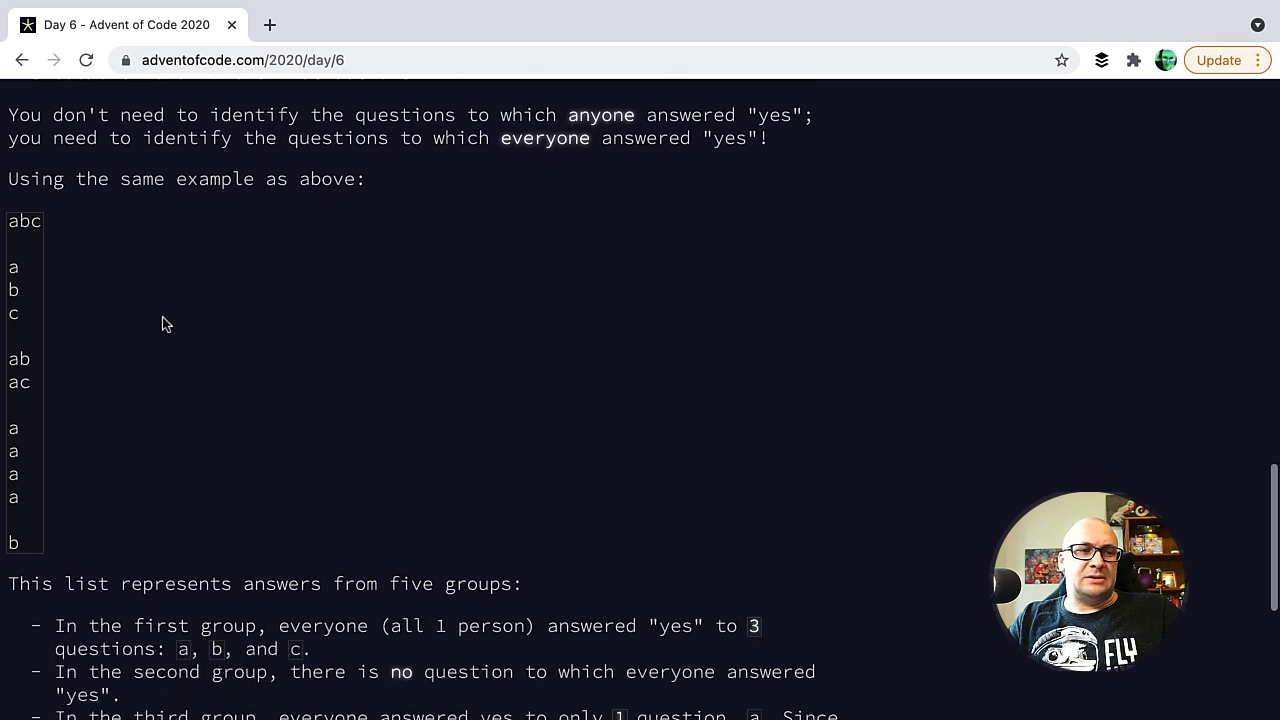
scroll("down", 3)
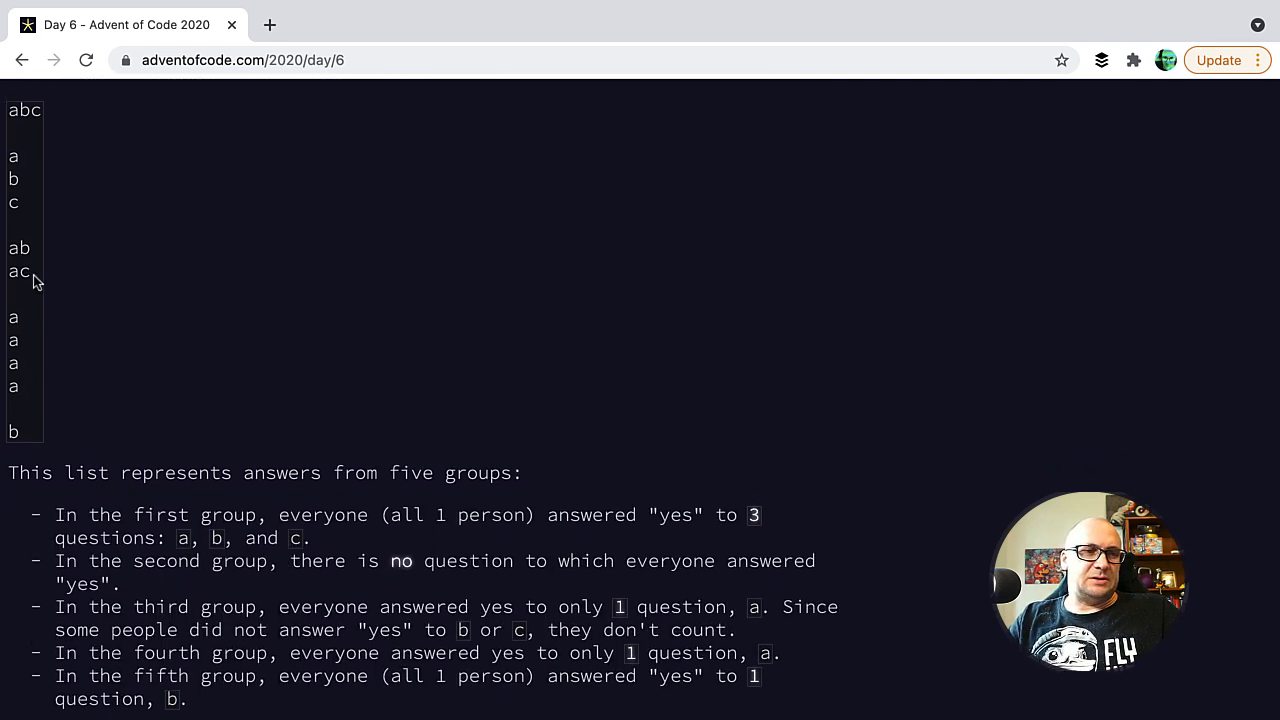
double_click(20, 248)
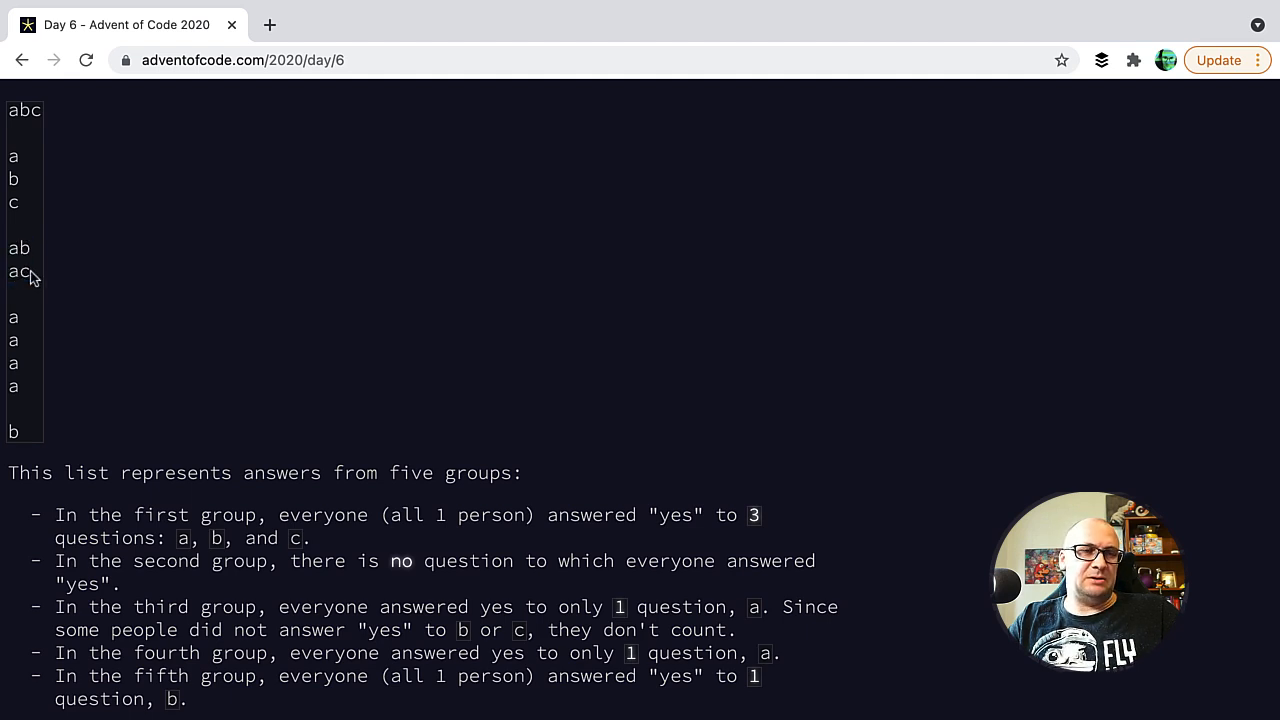
left_click_drag(12, 248, 30, 272)
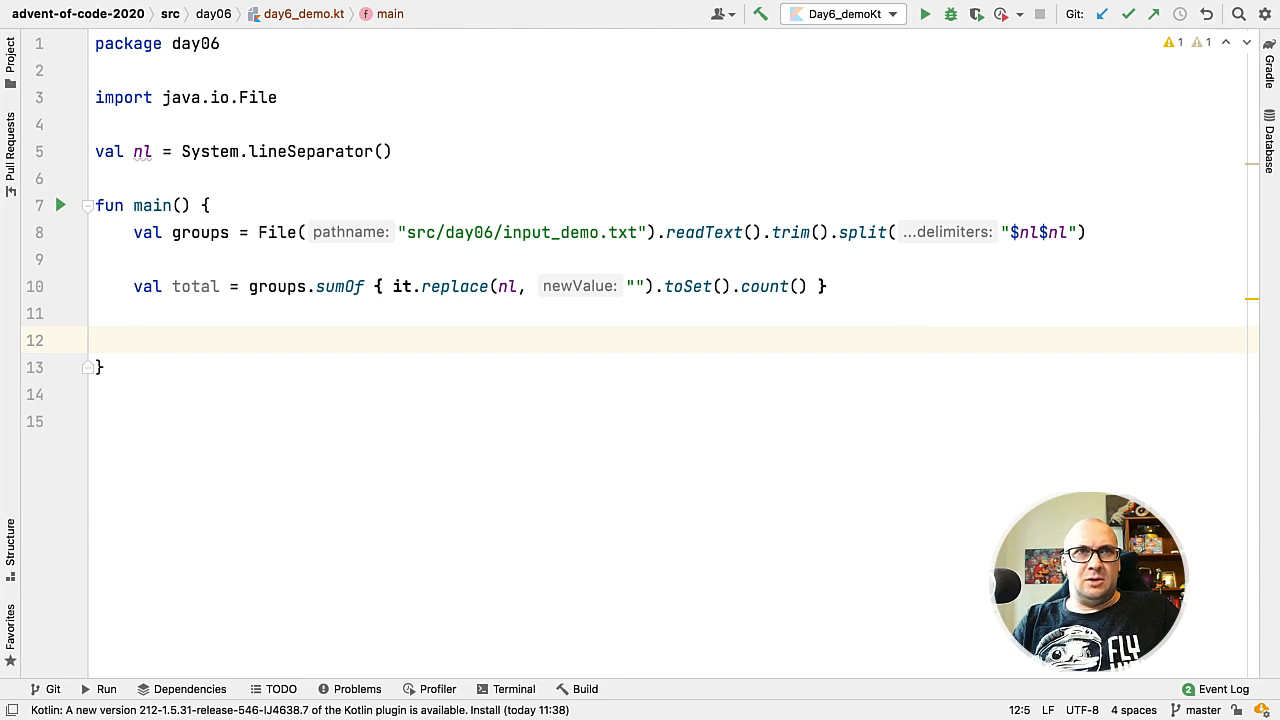
Loop over groups and split each group into answers by newline
type("for (group in groups) {")
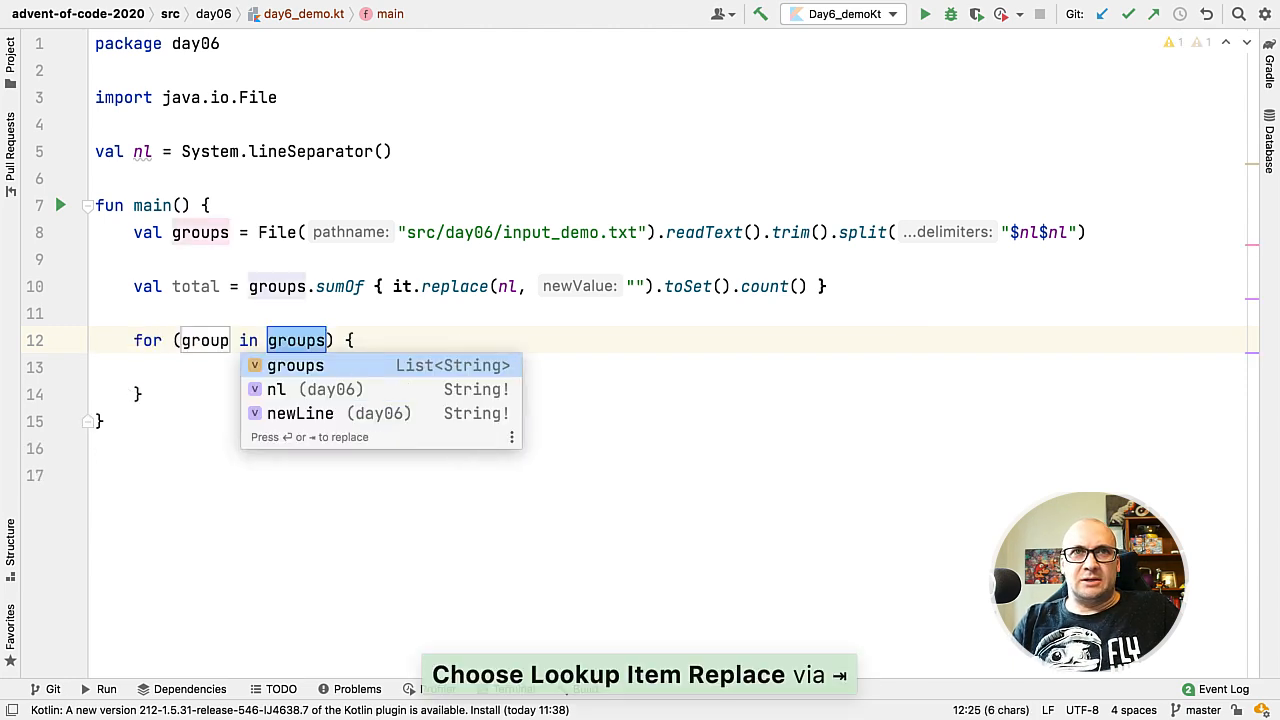
key("Enter")
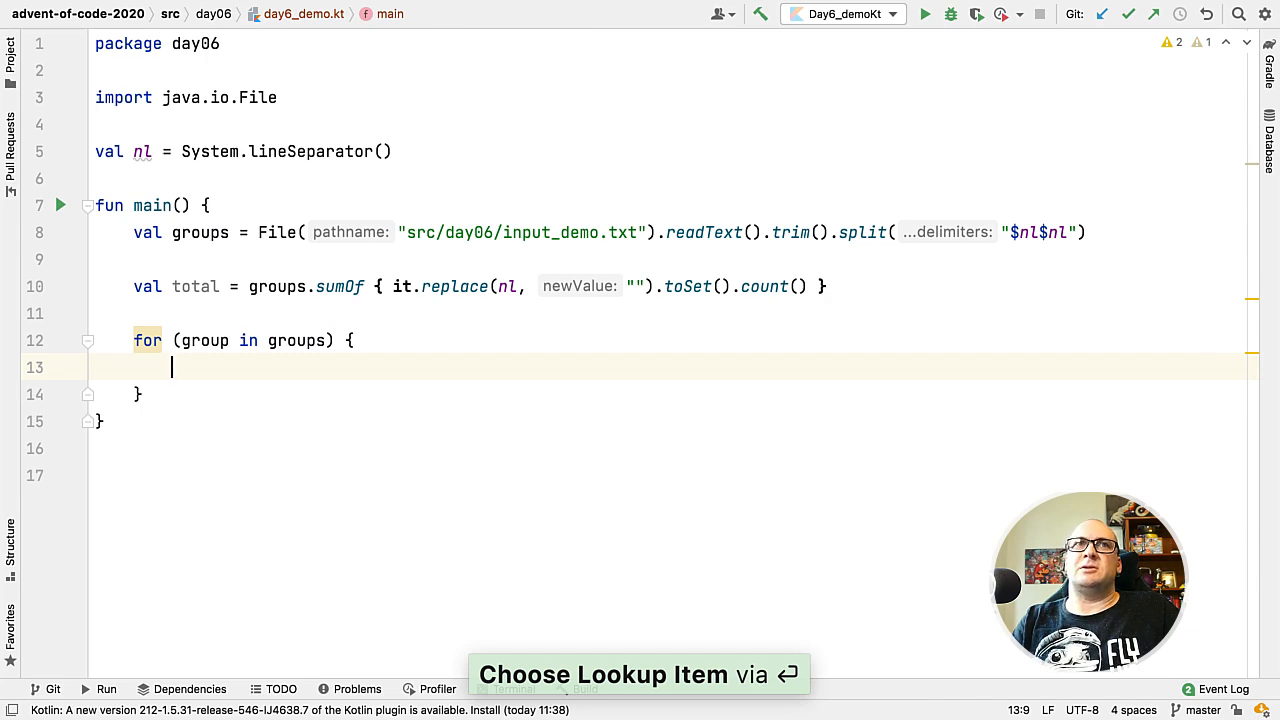
type("group.sl")
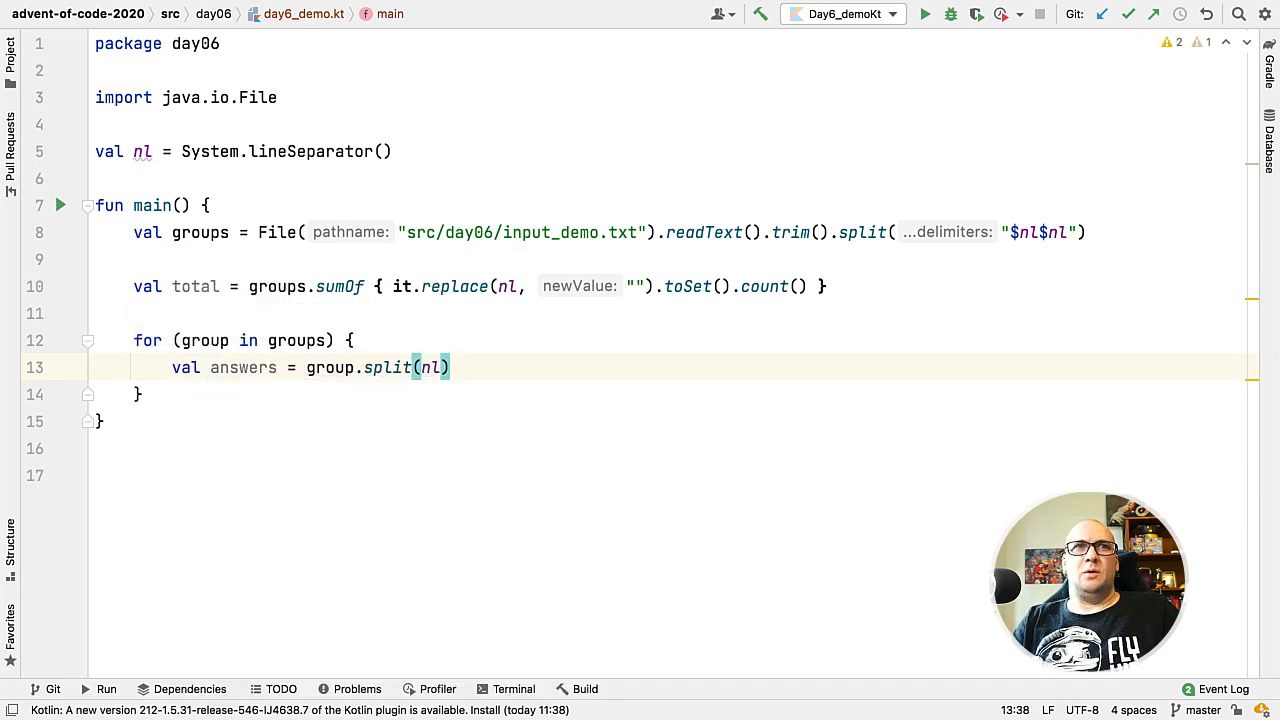
key("Enter")
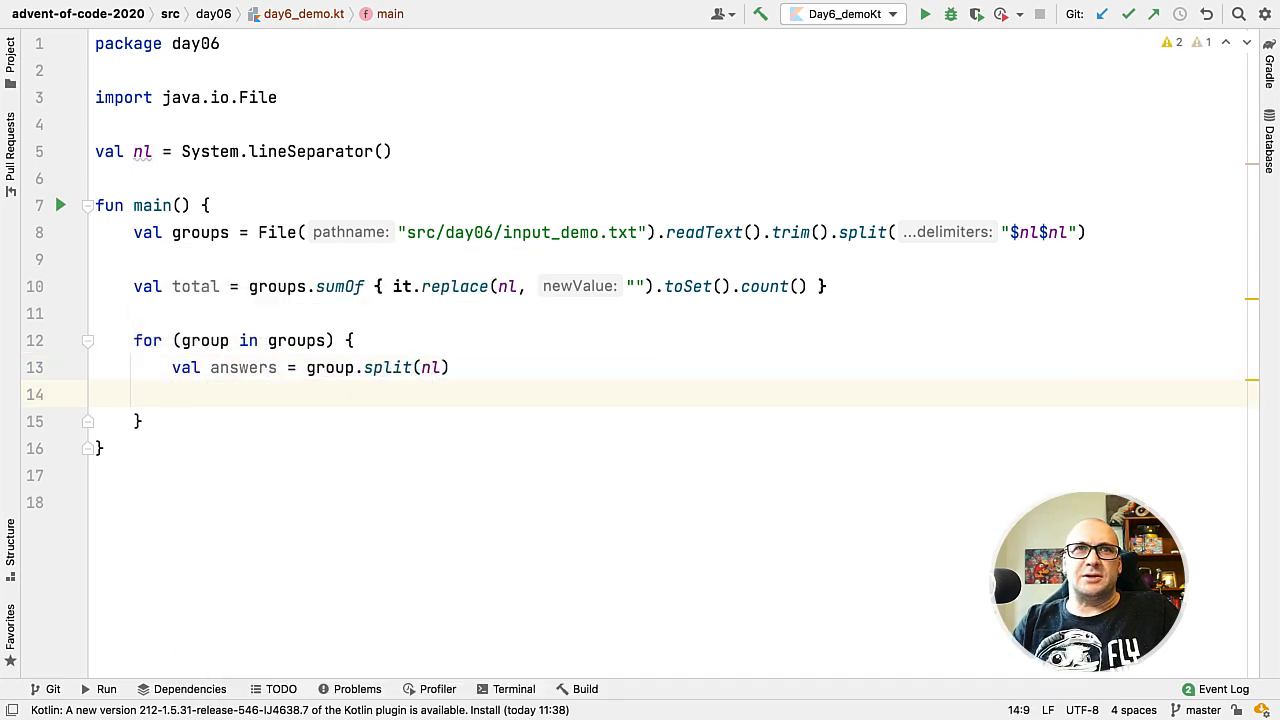
Collect answer.toSet() for each answer into answerSets, a mutableListOf<Set<Char>>
type("val answerS")
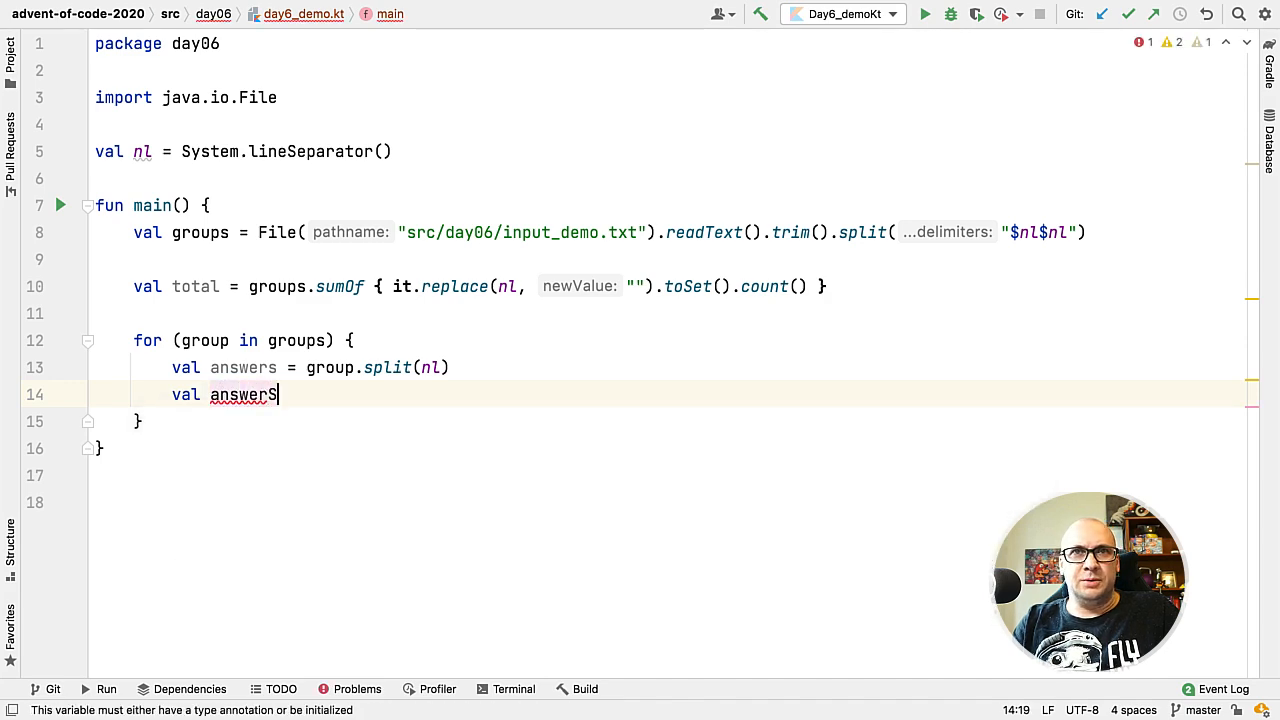
type("Sets = mutableListOf<>(")
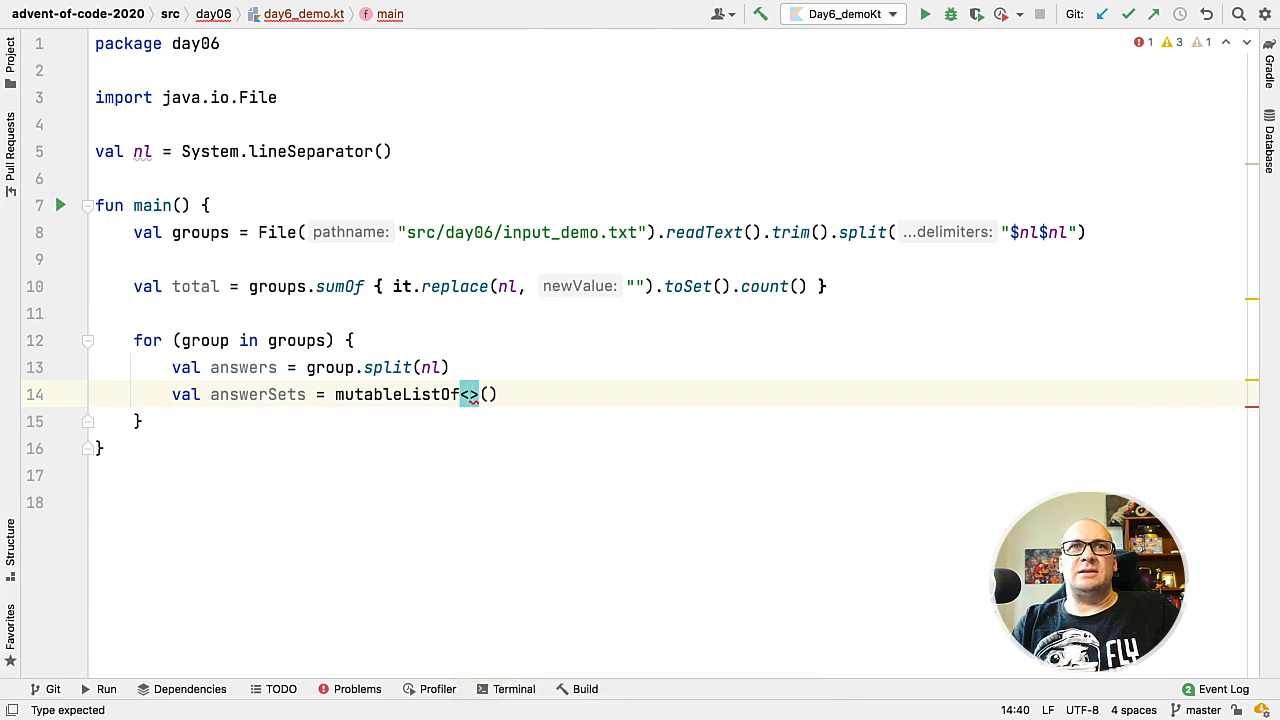
type("Li")
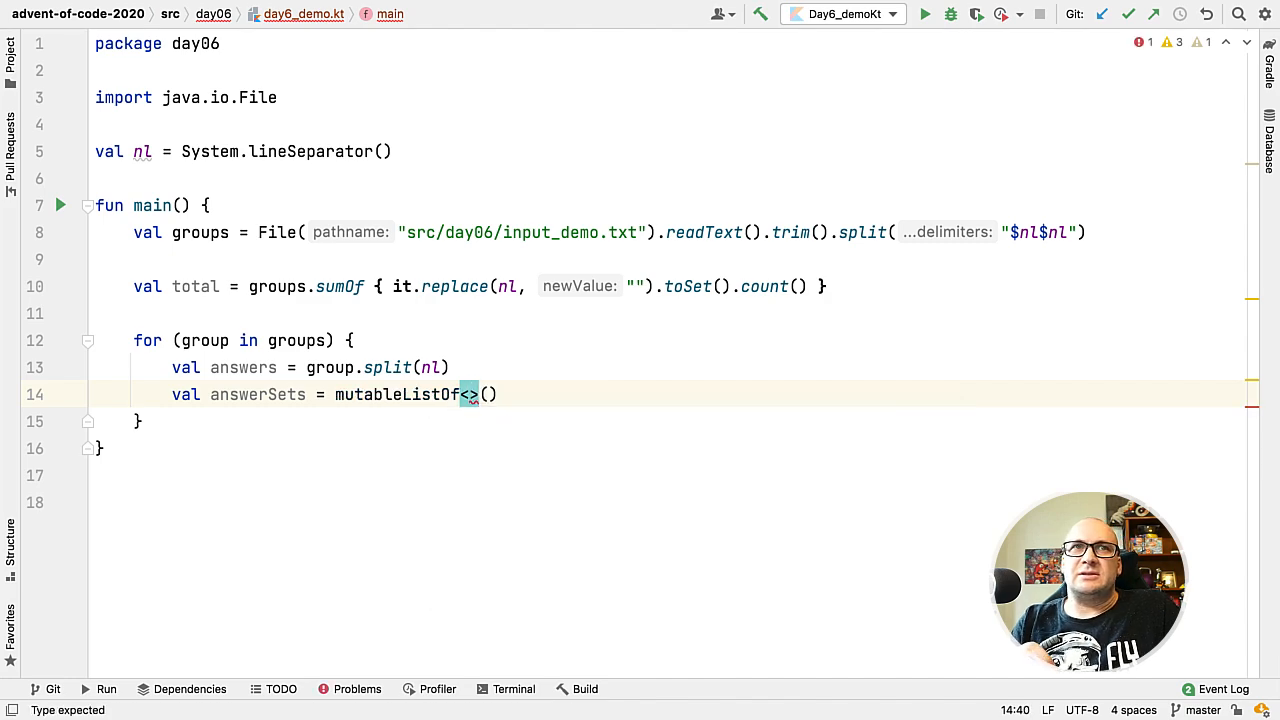
type("Set<Char>")
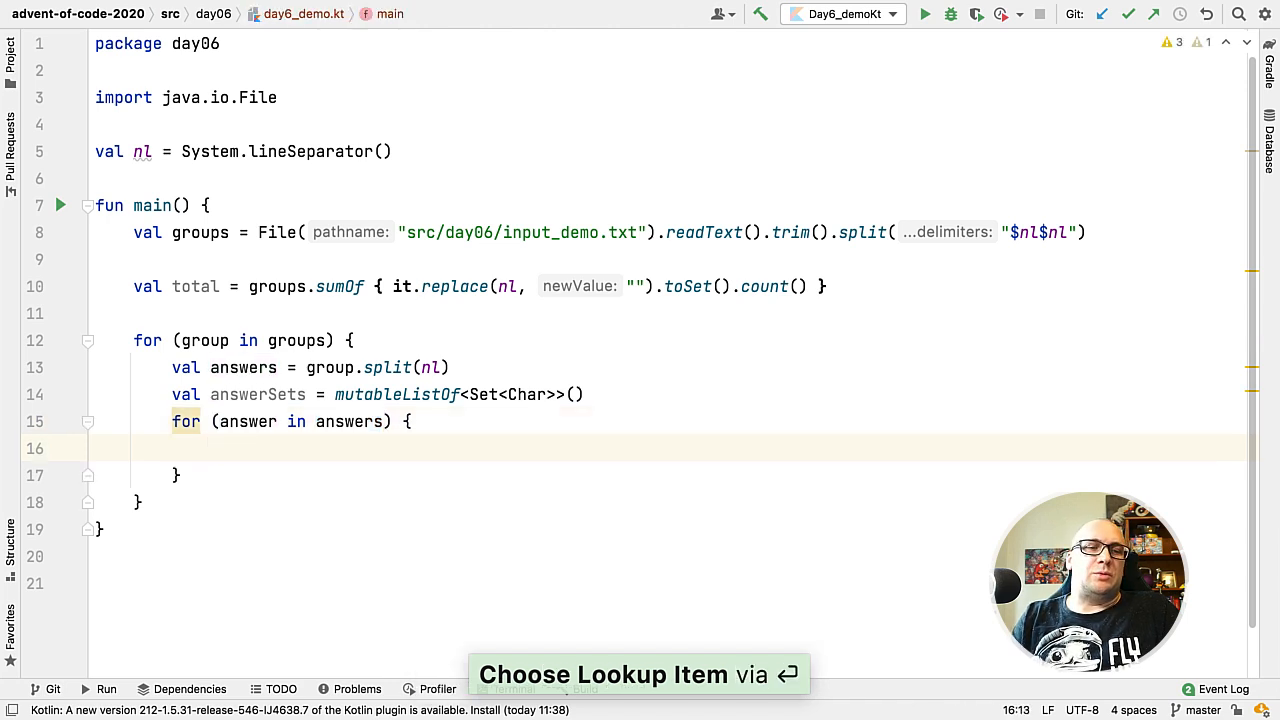
type("answerSets.add(")
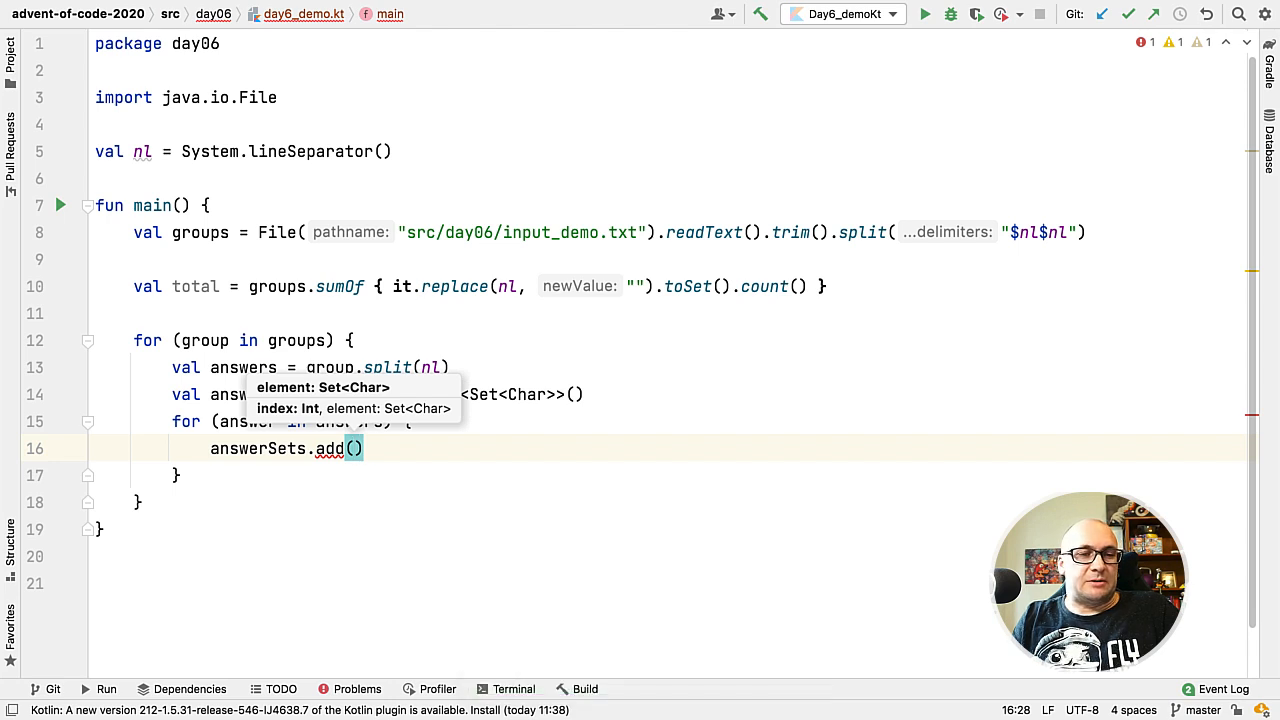
type("answer.")
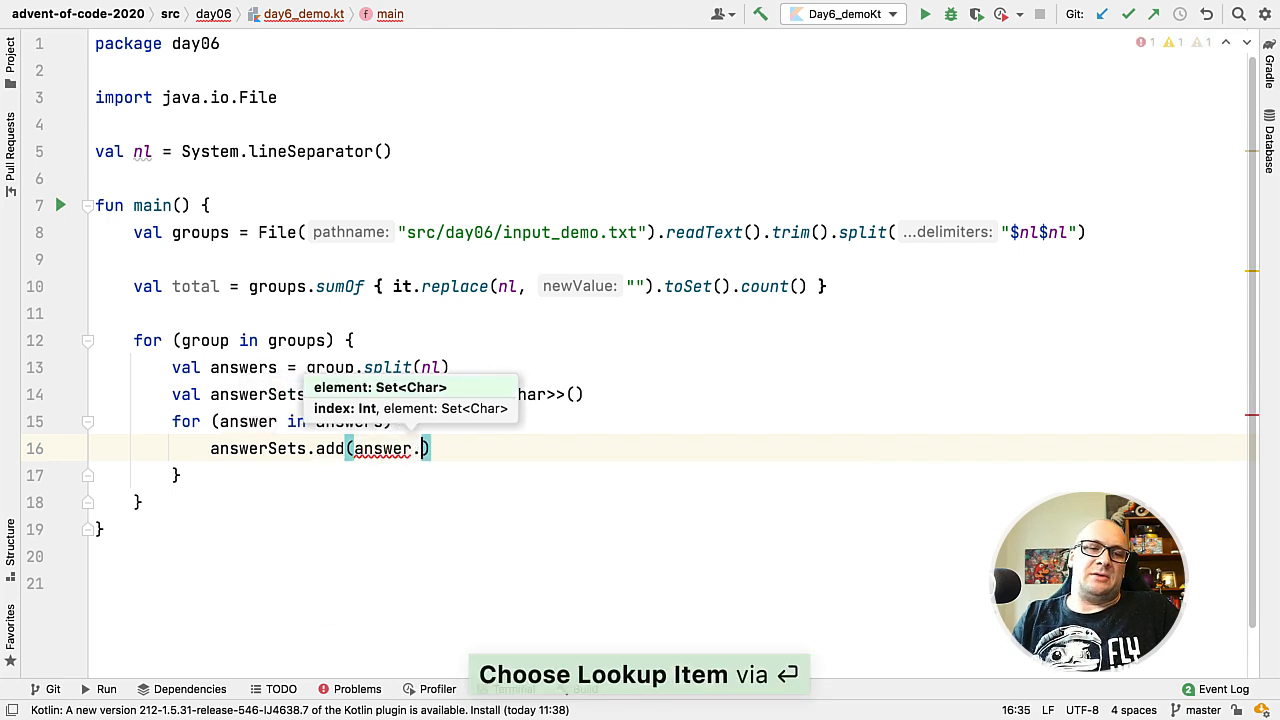
type("toSet()")
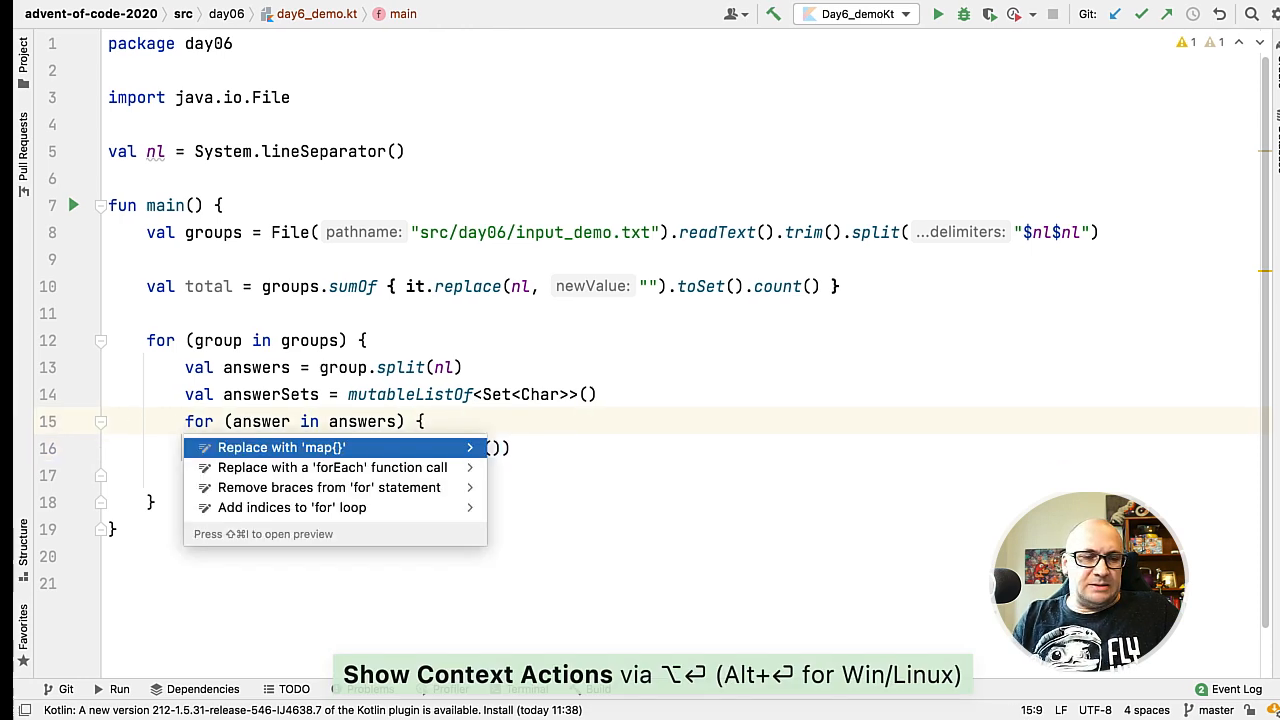
Build answerSets as answers.map { it.toSet() }, explicitly typed List<Set<Char>>
left_click(280, 448)
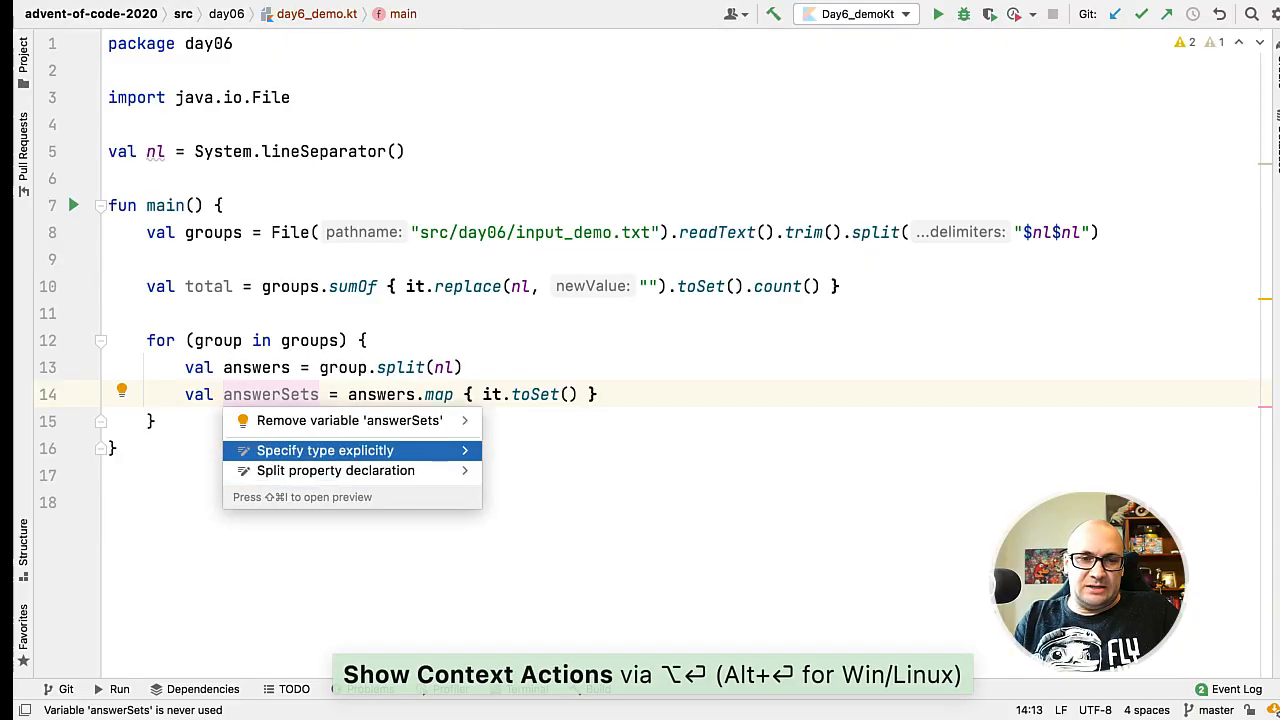
left_click(324, 450)
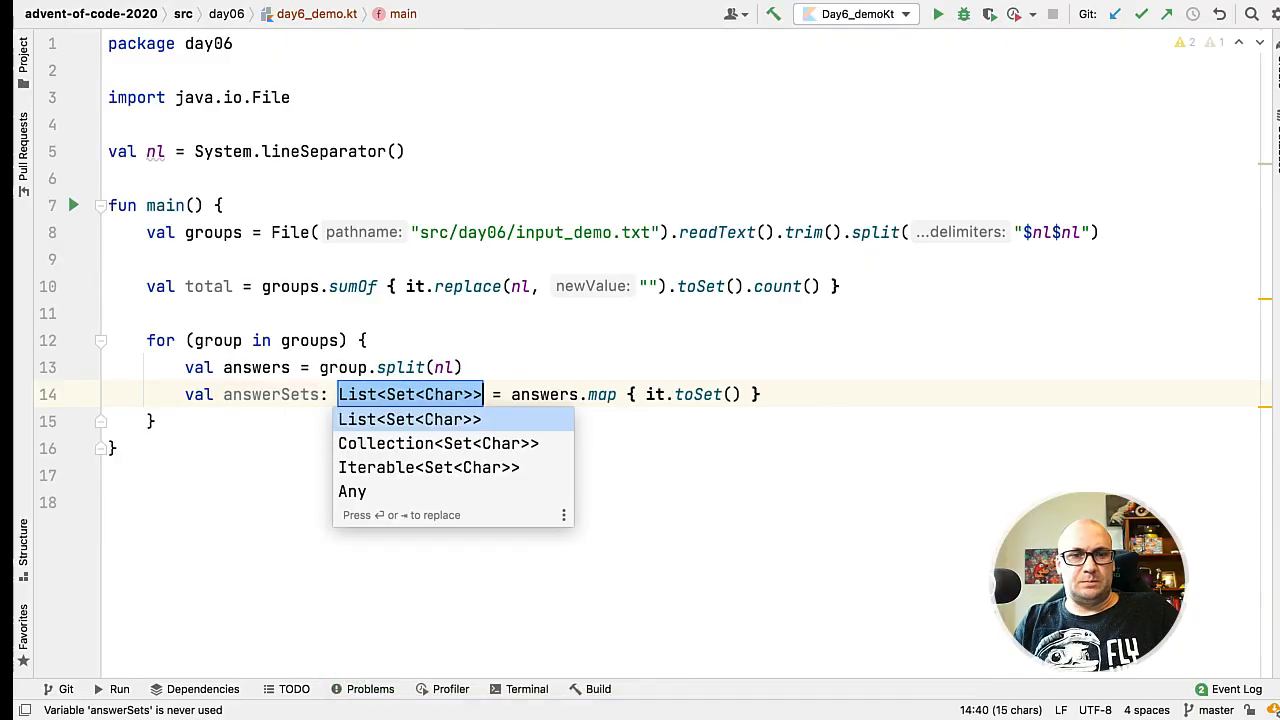
key("Return")
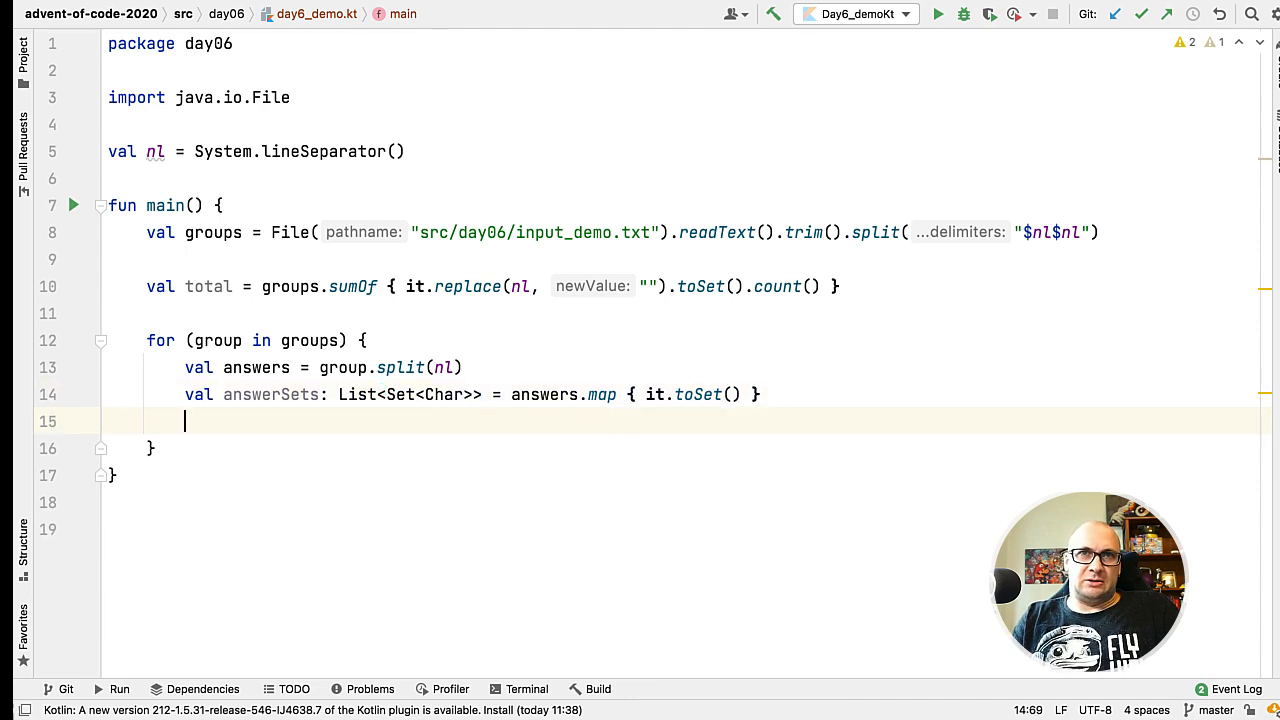
Reduce answerSets with a intersect b, take the count and add it to sum
type("var s")
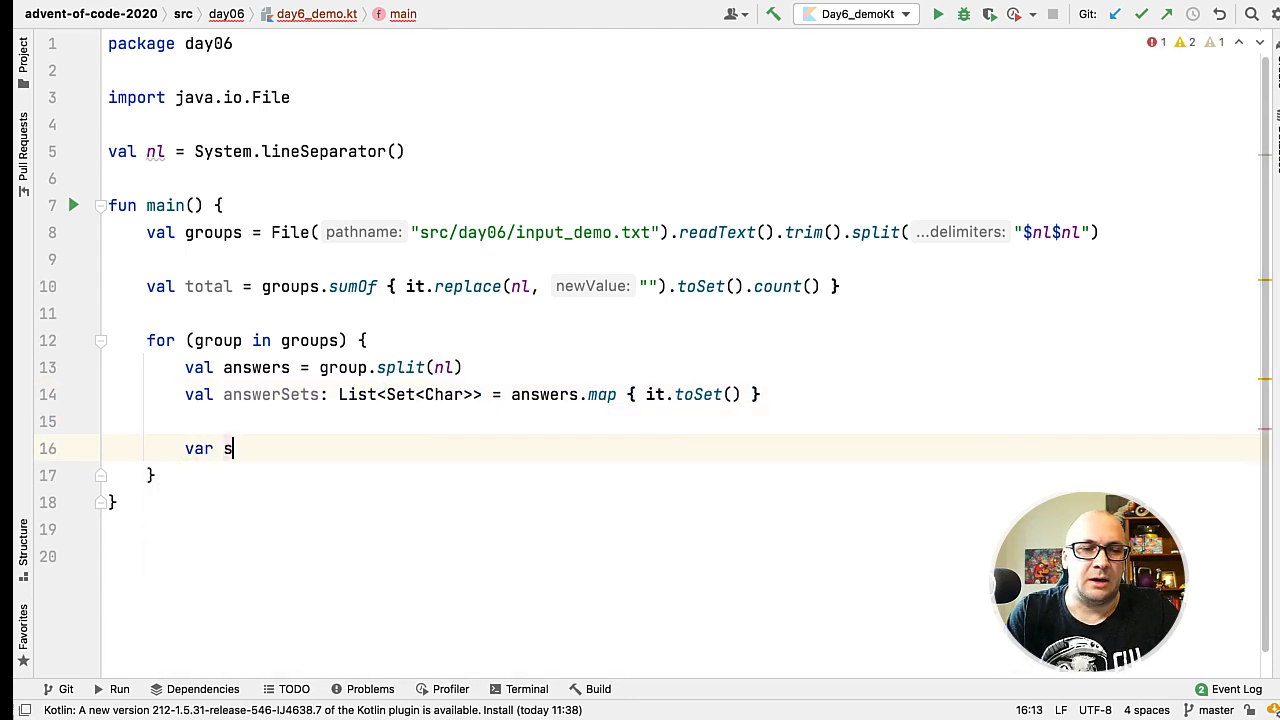
type("et = ans")
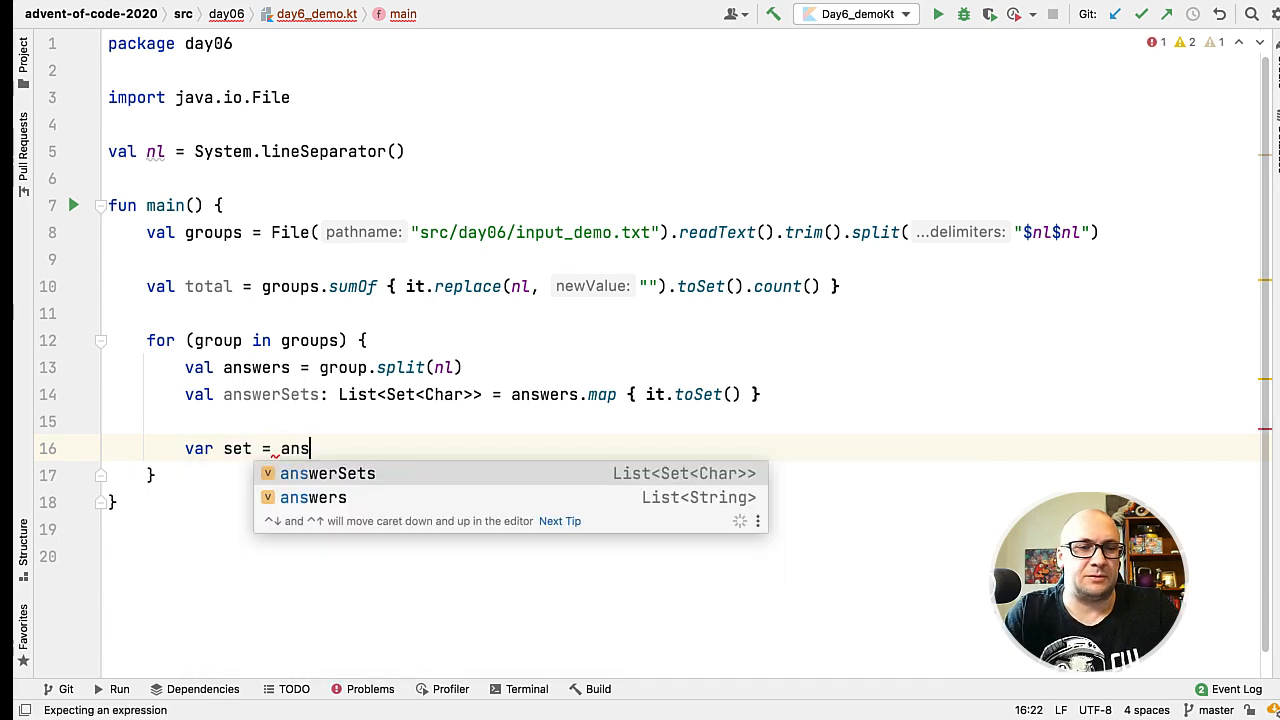
key("enter")
type("set = set intersect")
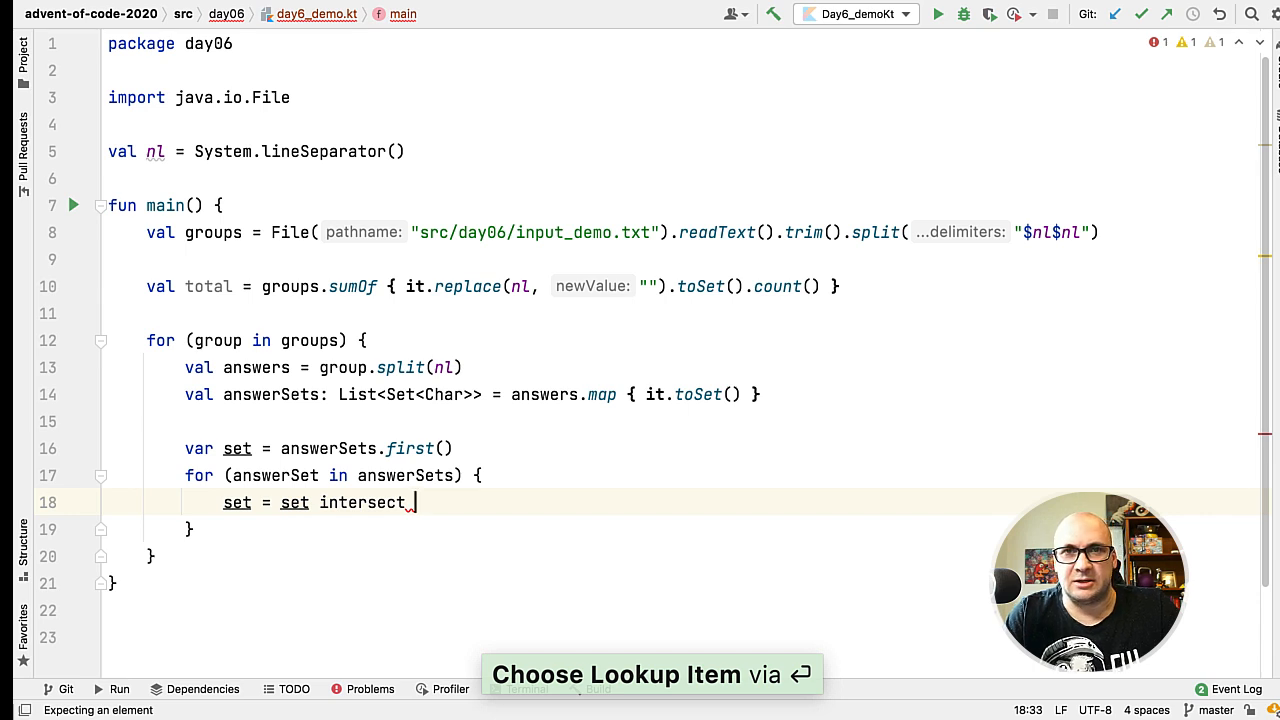
type("answerSet")
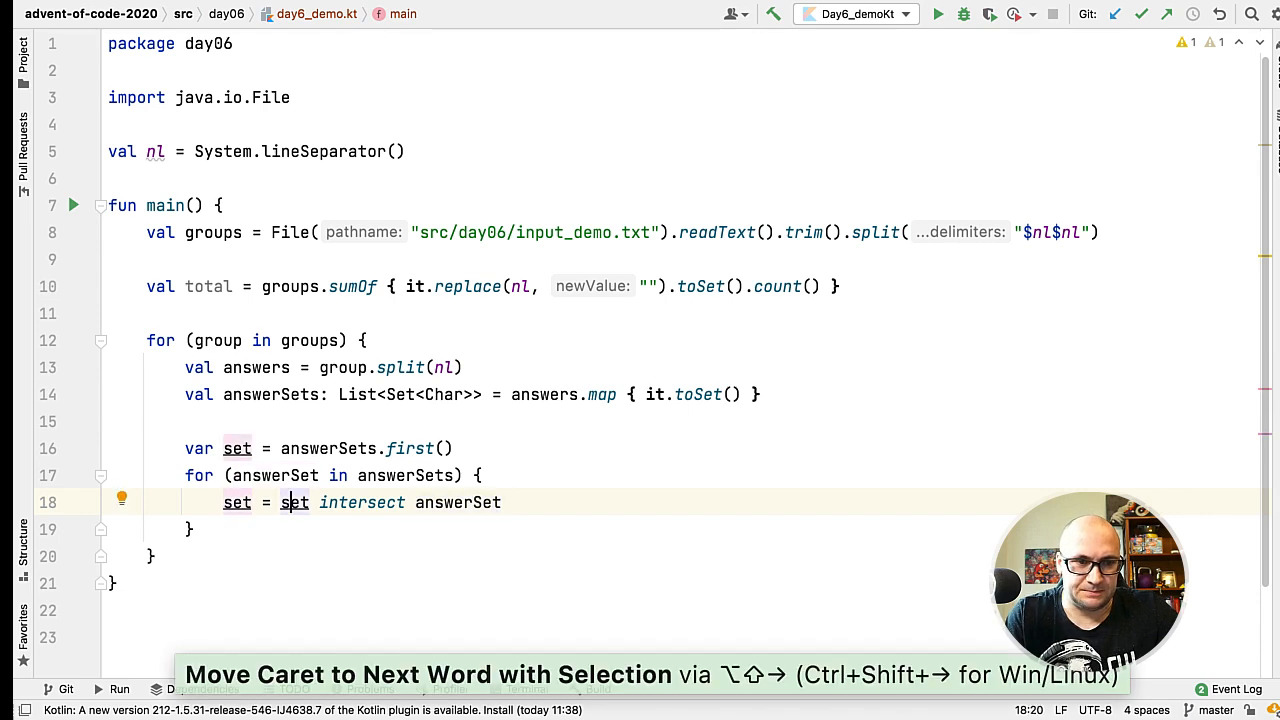
key("Shift+F6")
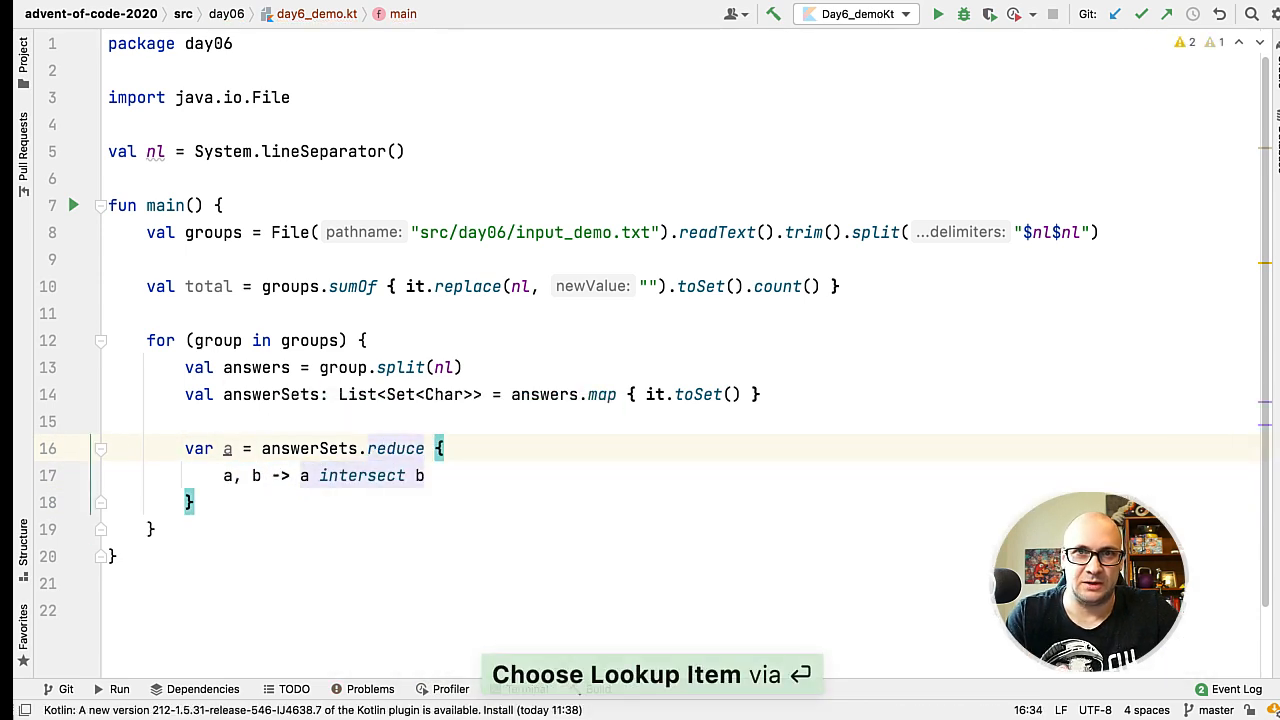
type("set")
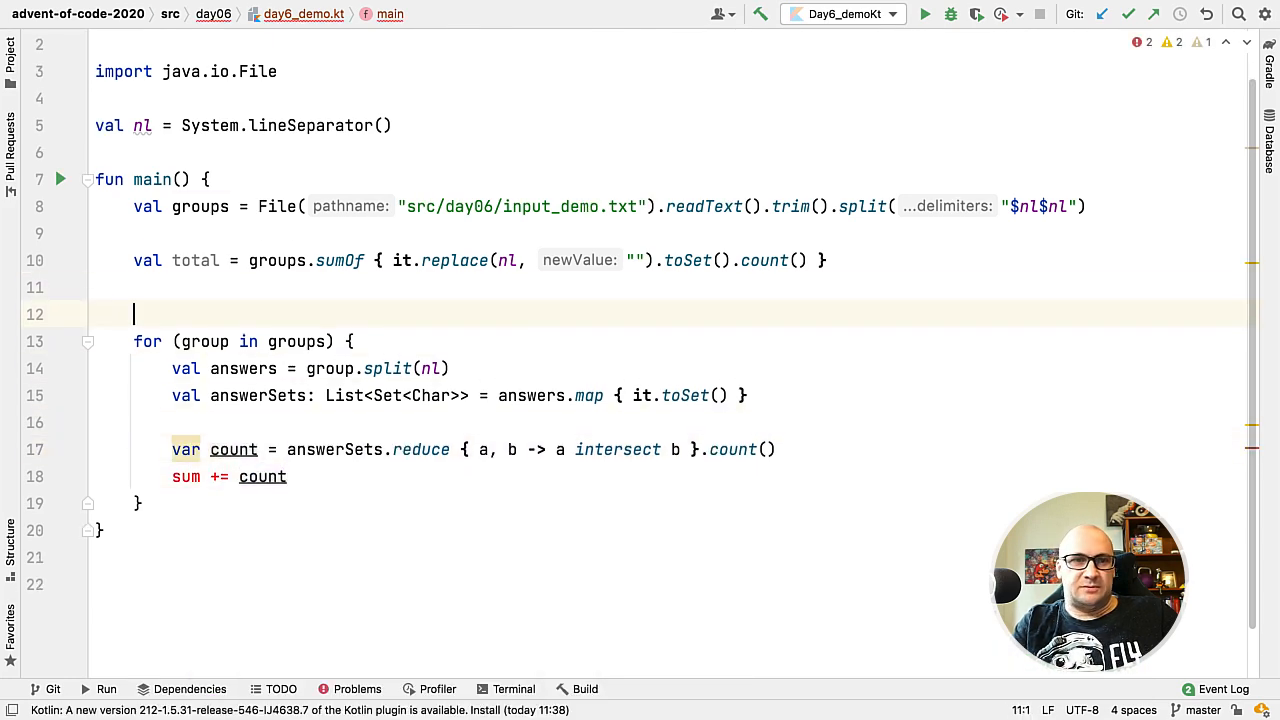
Declare var sum = 0 above the group loop and clear the loop selection
type("var sum = 0")
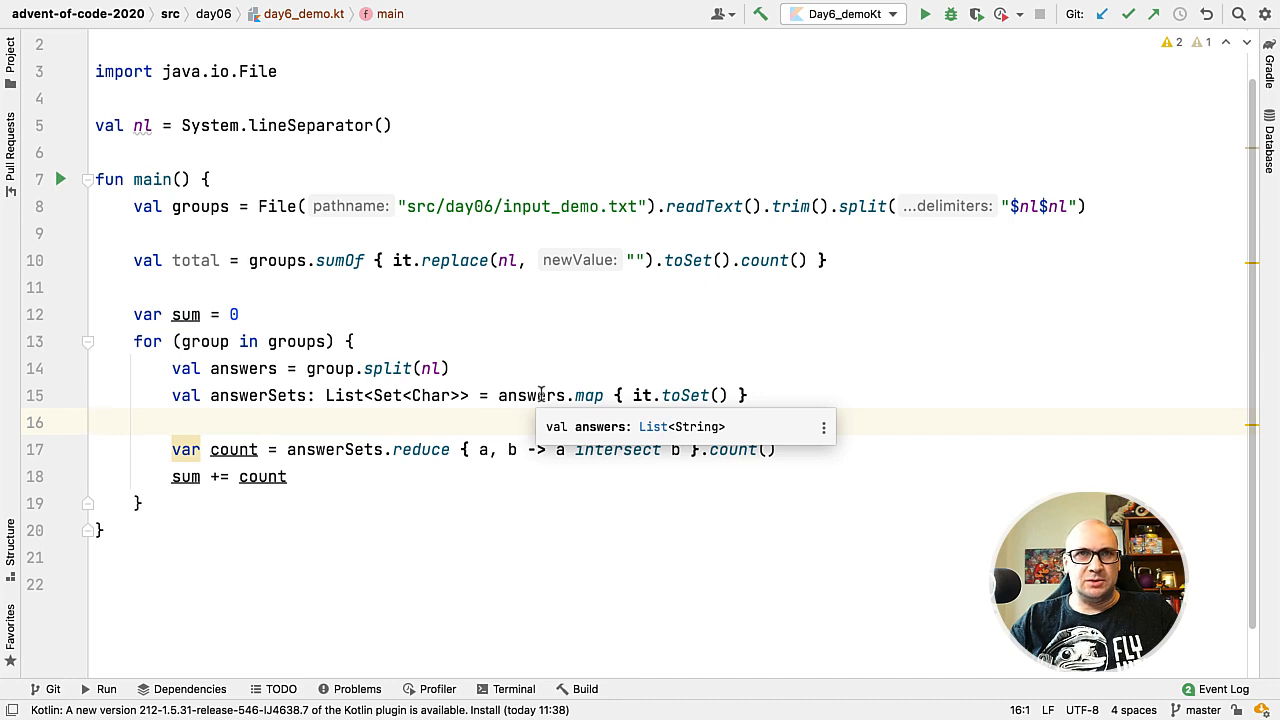
mouse_move(594, 332)
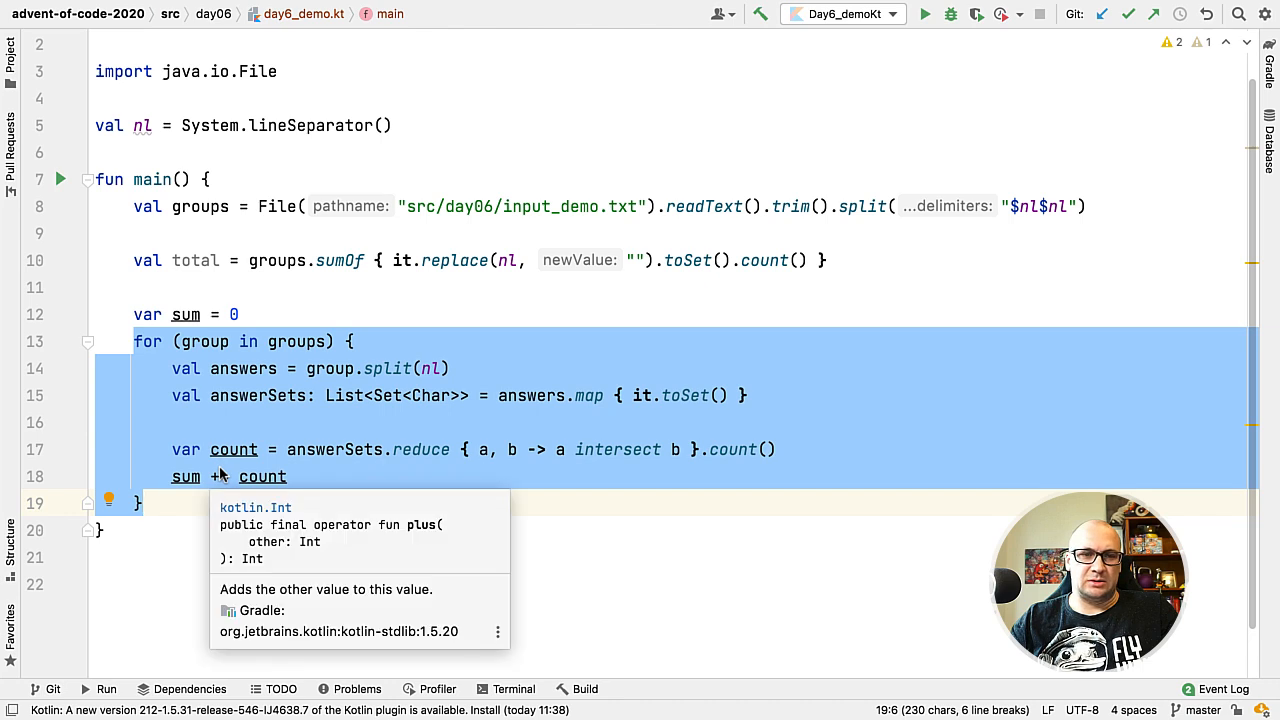
mouse_move(212, 308)
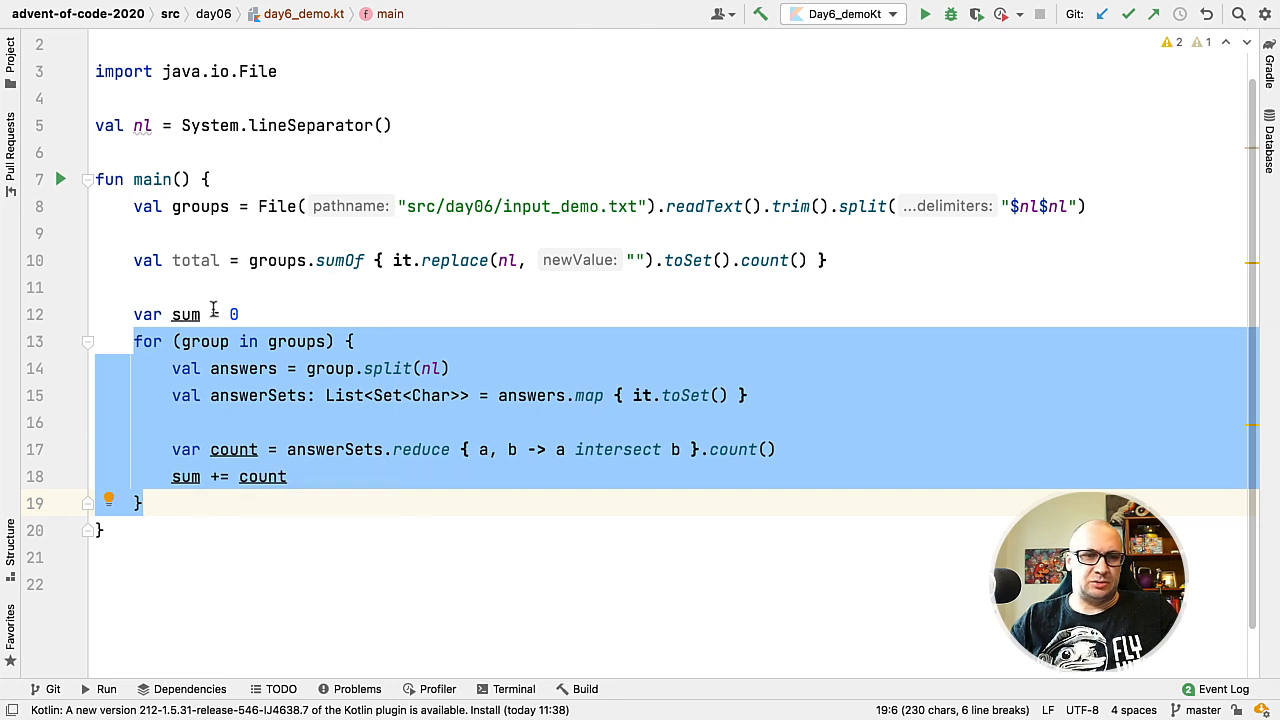
mouse_move(398, 464)
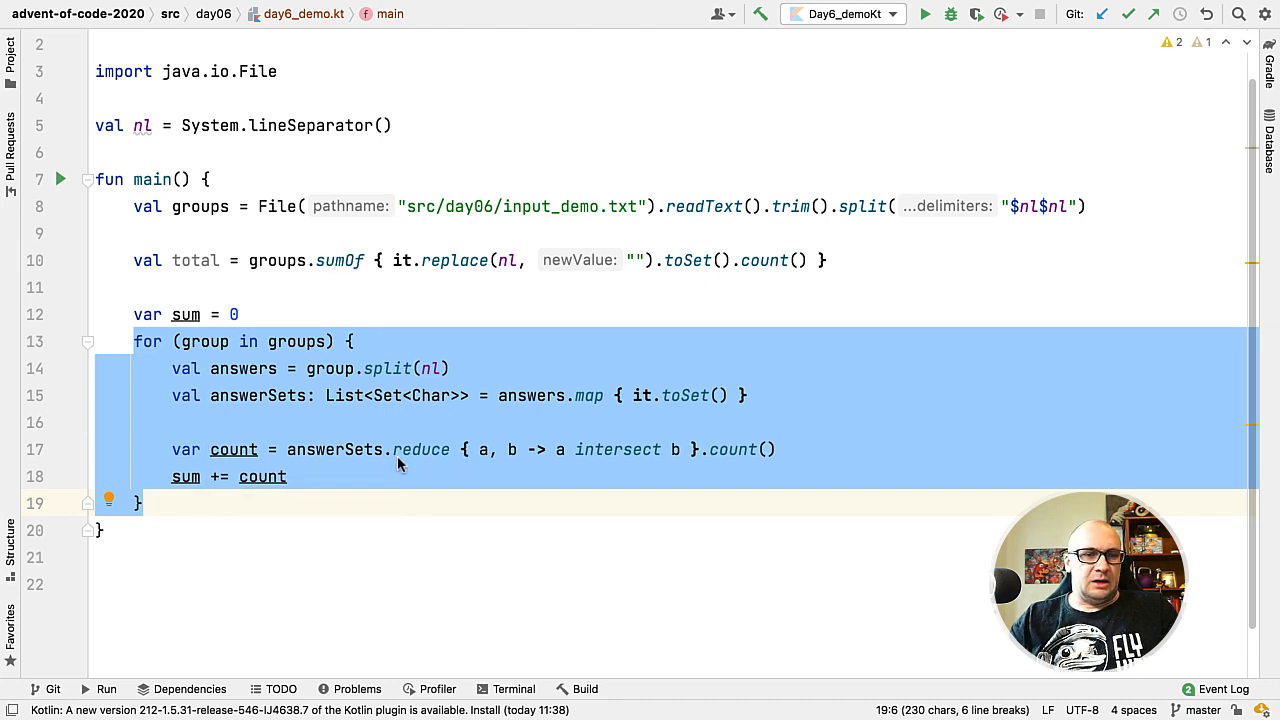
left_click(170, 368)
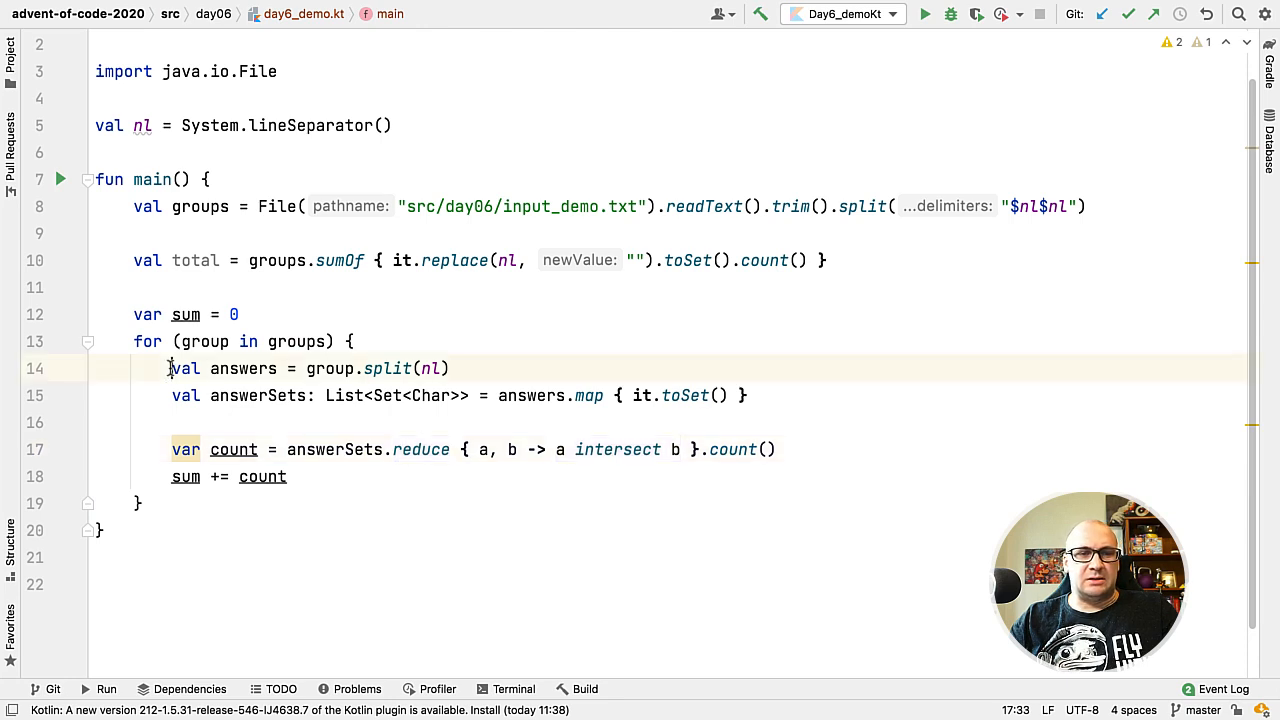
left_click(168, 368)
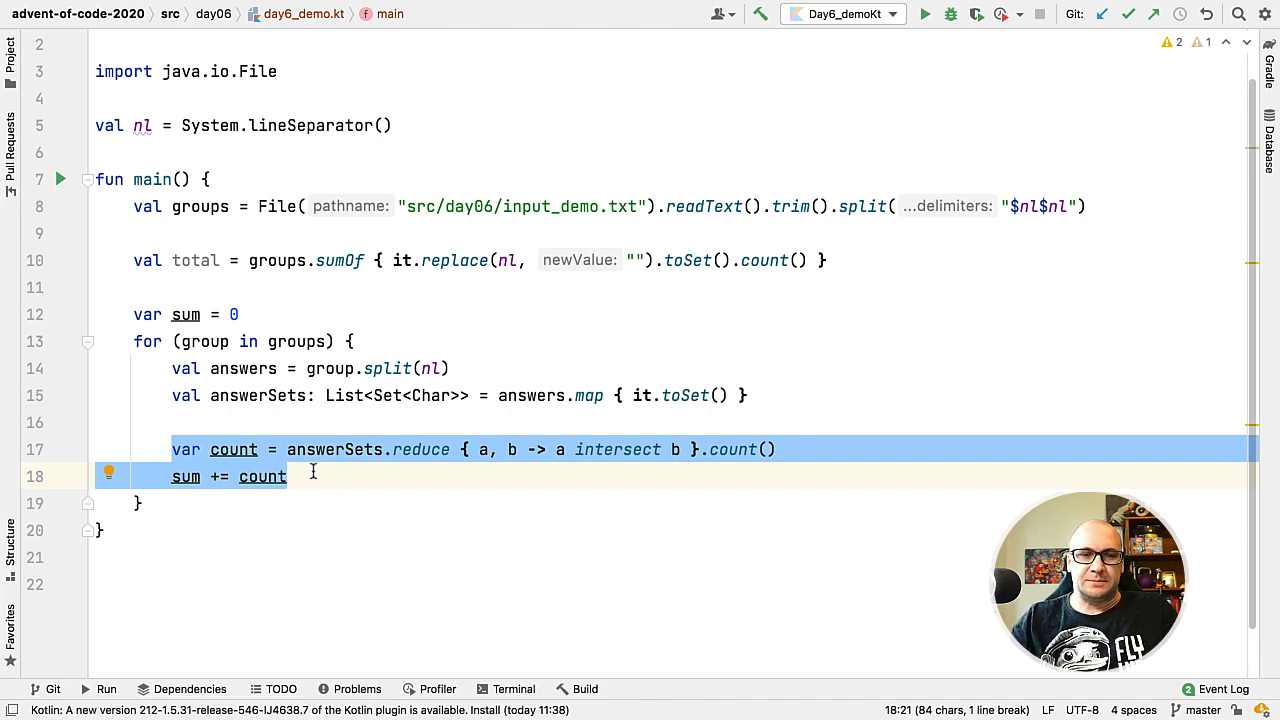
Compute sum as groups.map { it.split(nl).map(String::toSet) }.sumOf { it.reduce intersect count }
type("groups.map { it")
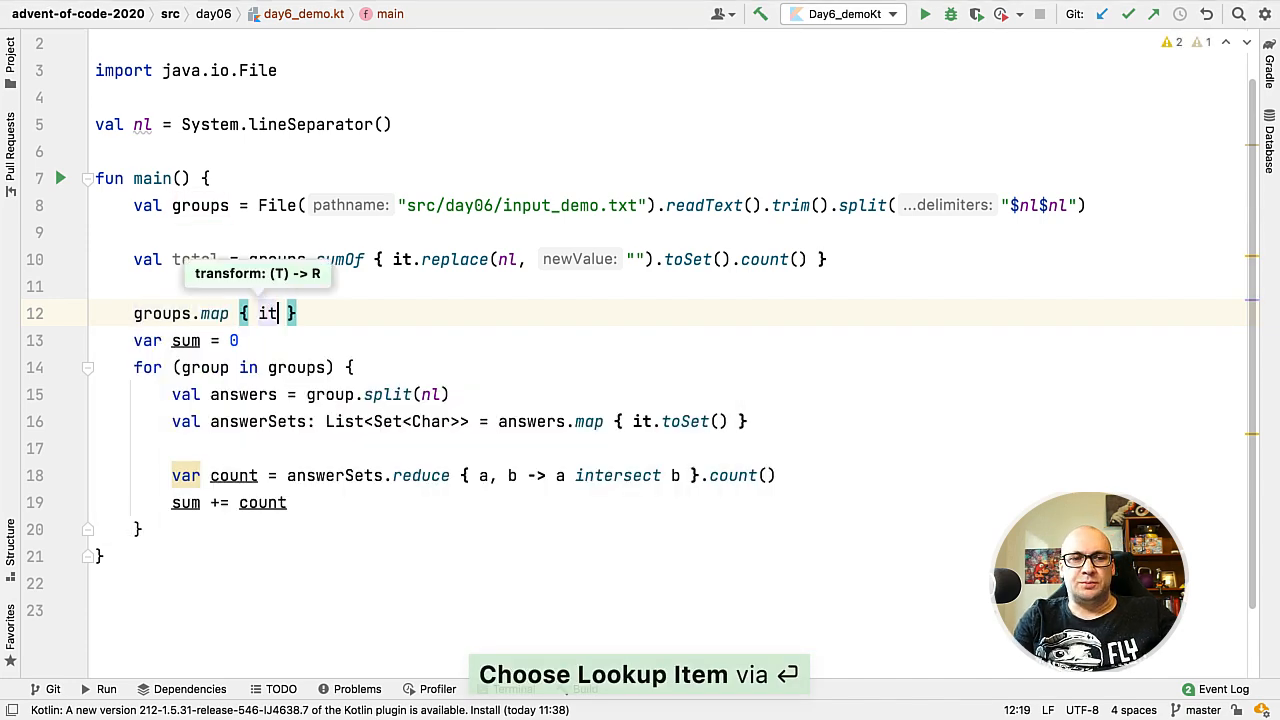
type(".split(nl).")
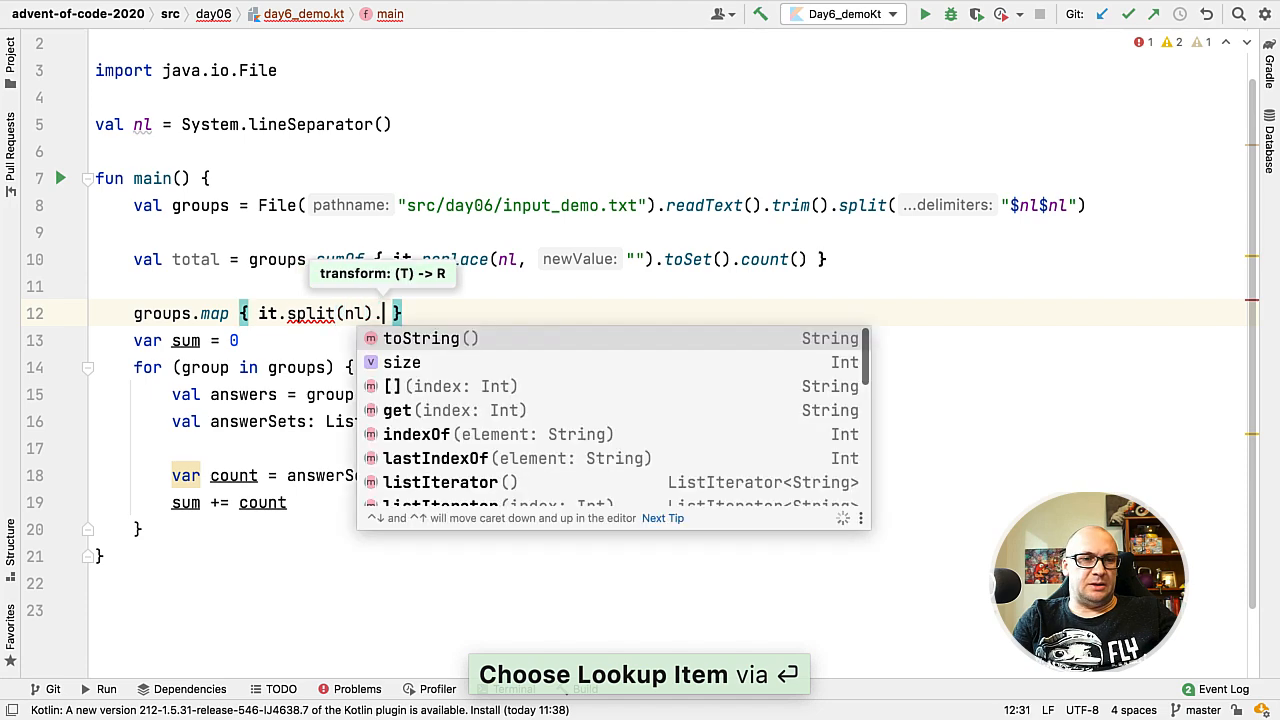
type("map(String::toSet")
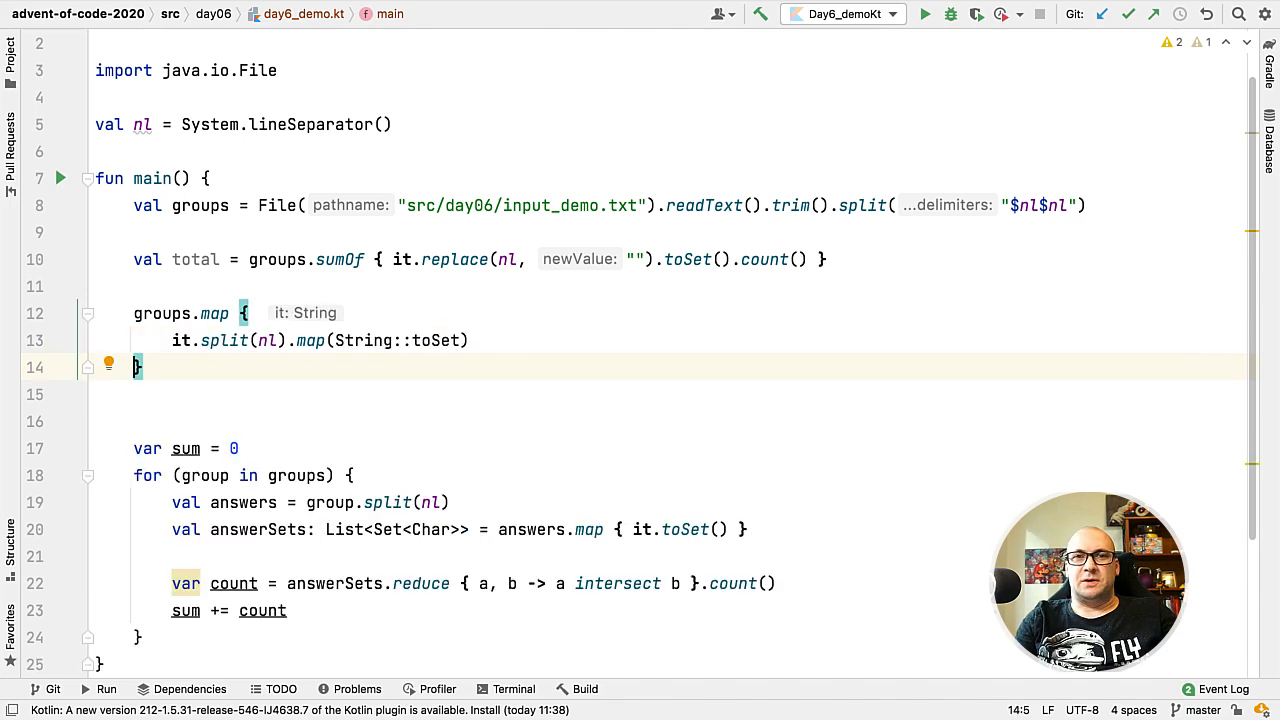
type(".sumOf {")
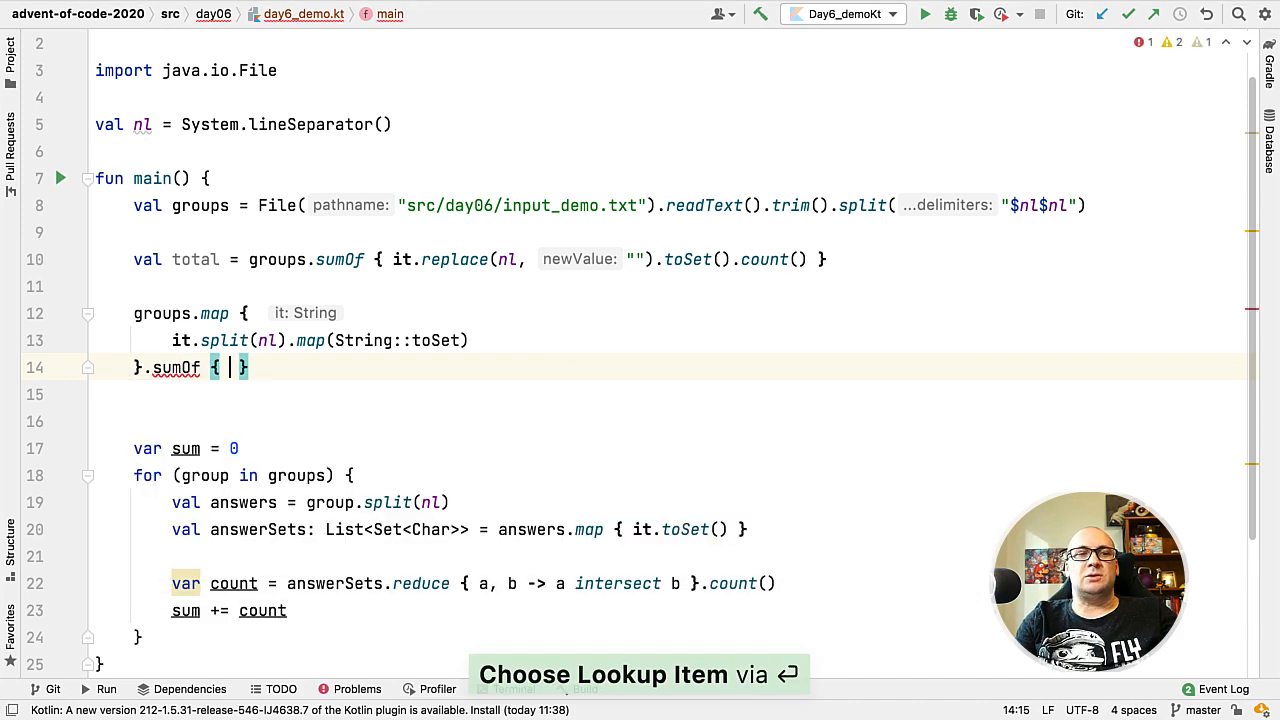
type("it.")
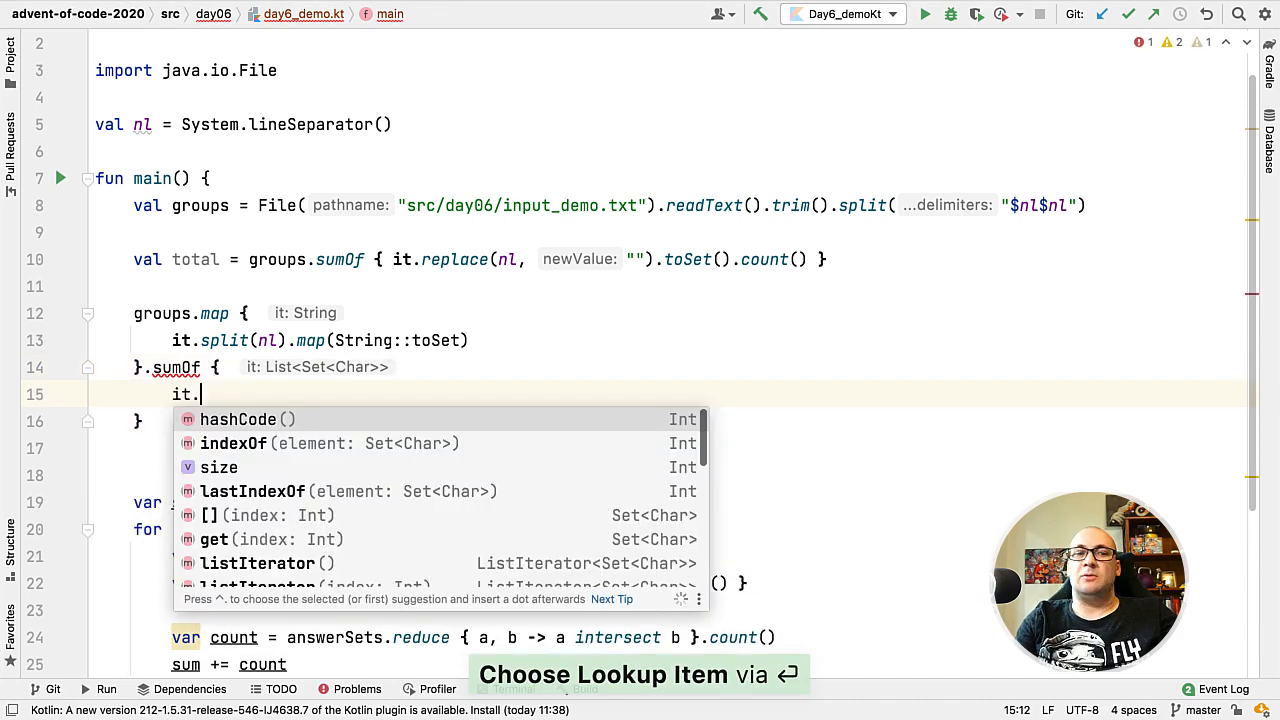
type("reduce { a, b")
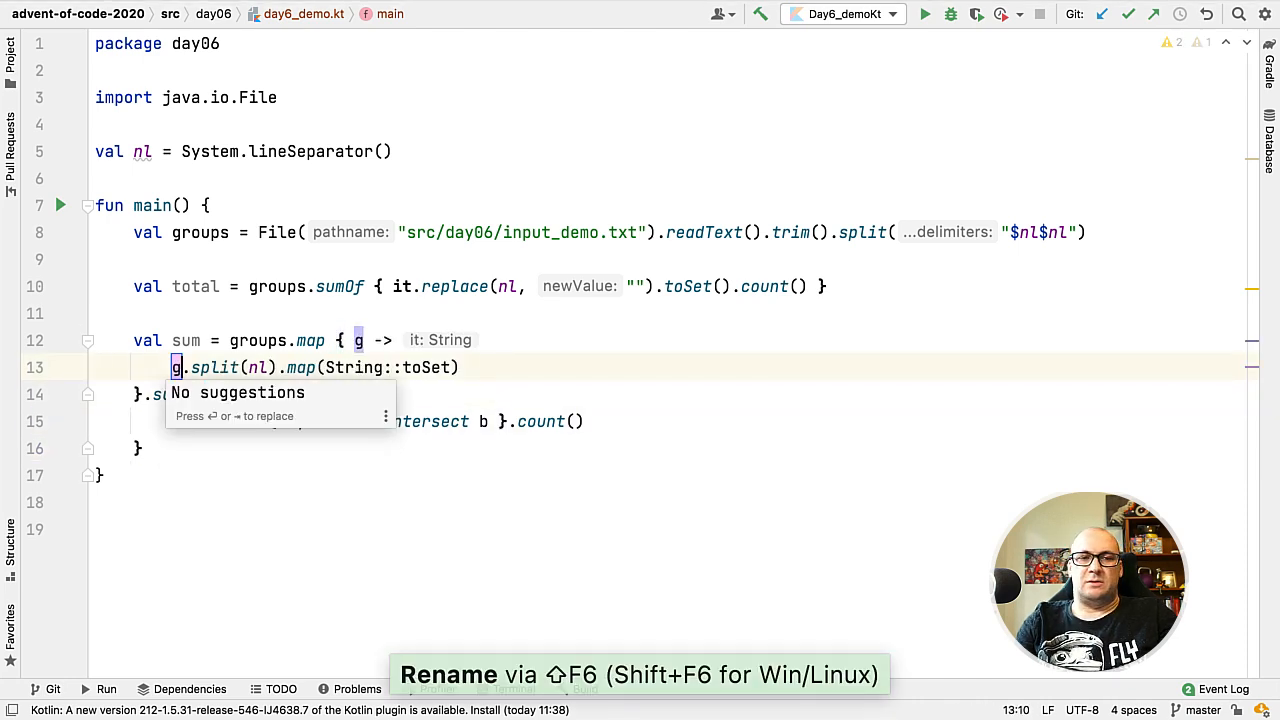
Rename results to firstAnswer and secondAnswer and print them with First and Second labels
type("roup")
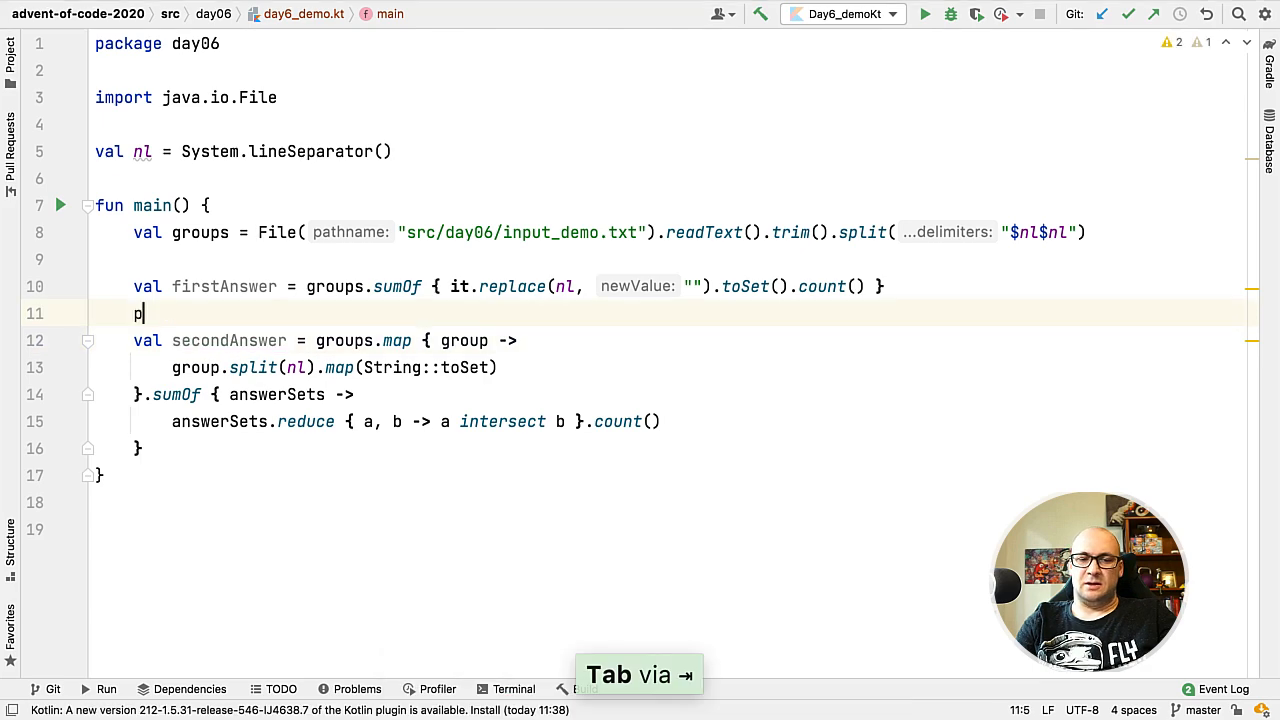
type("rintln(\"First: \")")
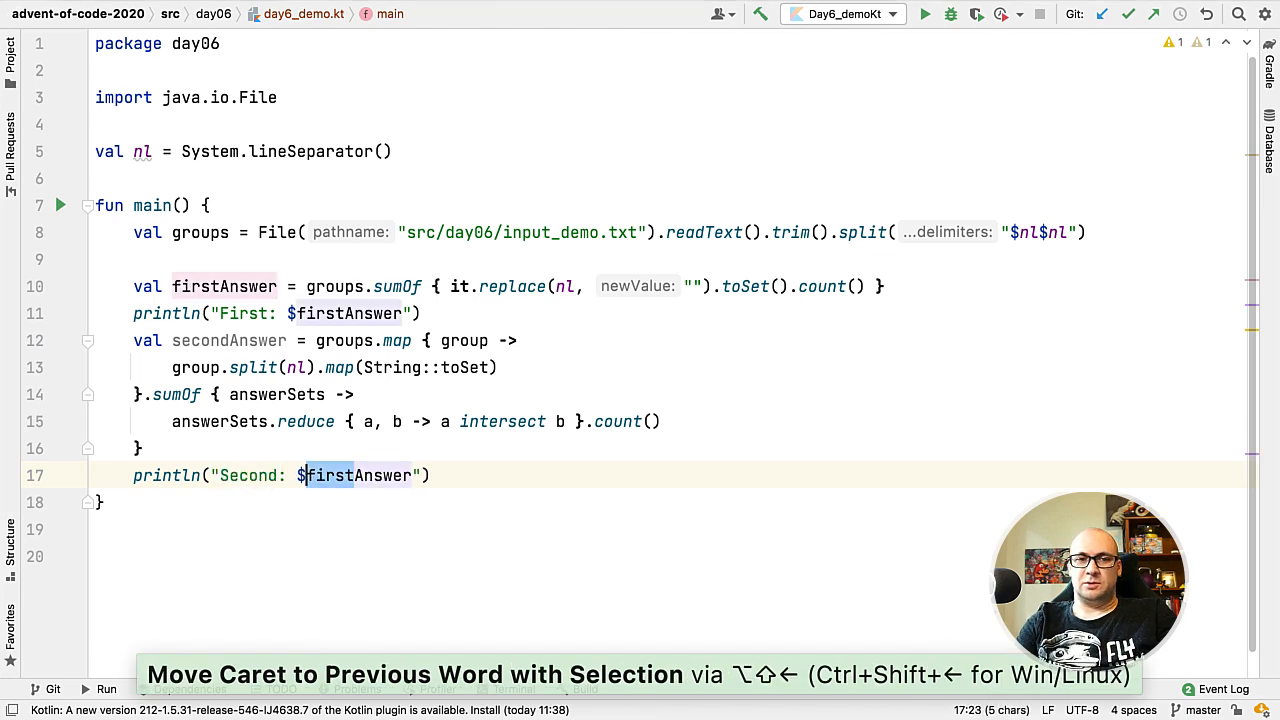
type("secondAnswer")
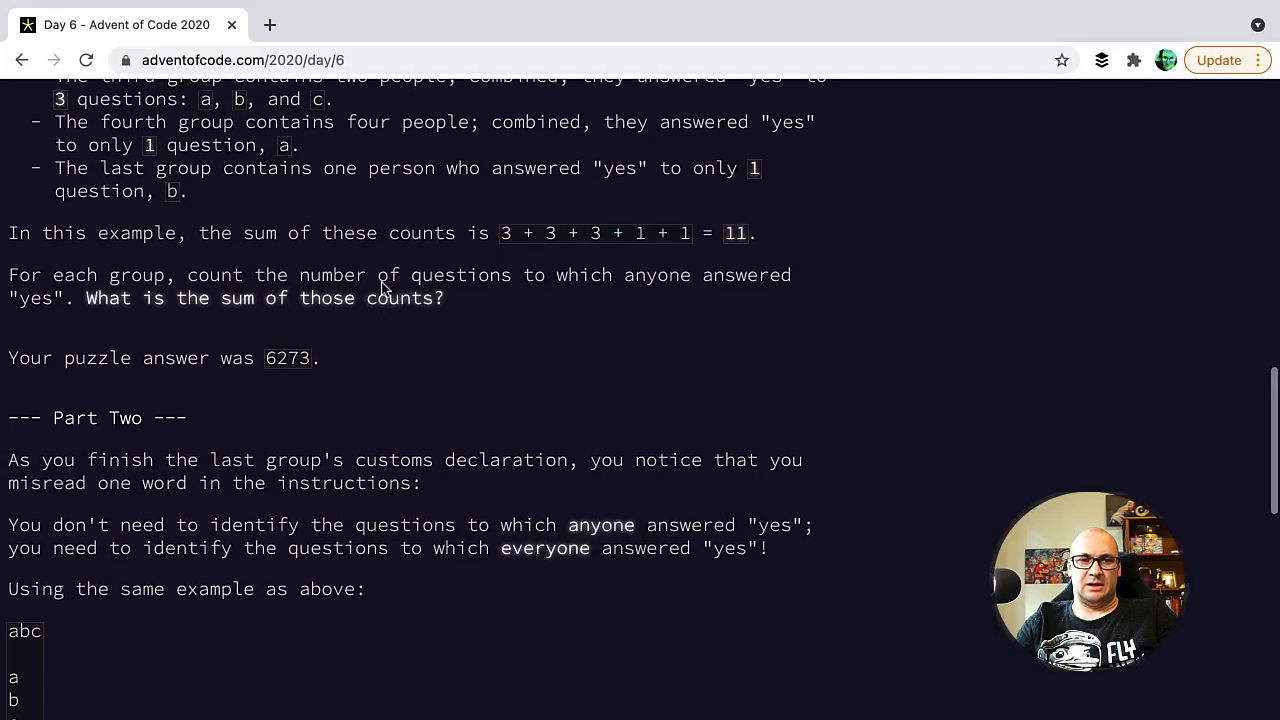
scroll("down", 3)
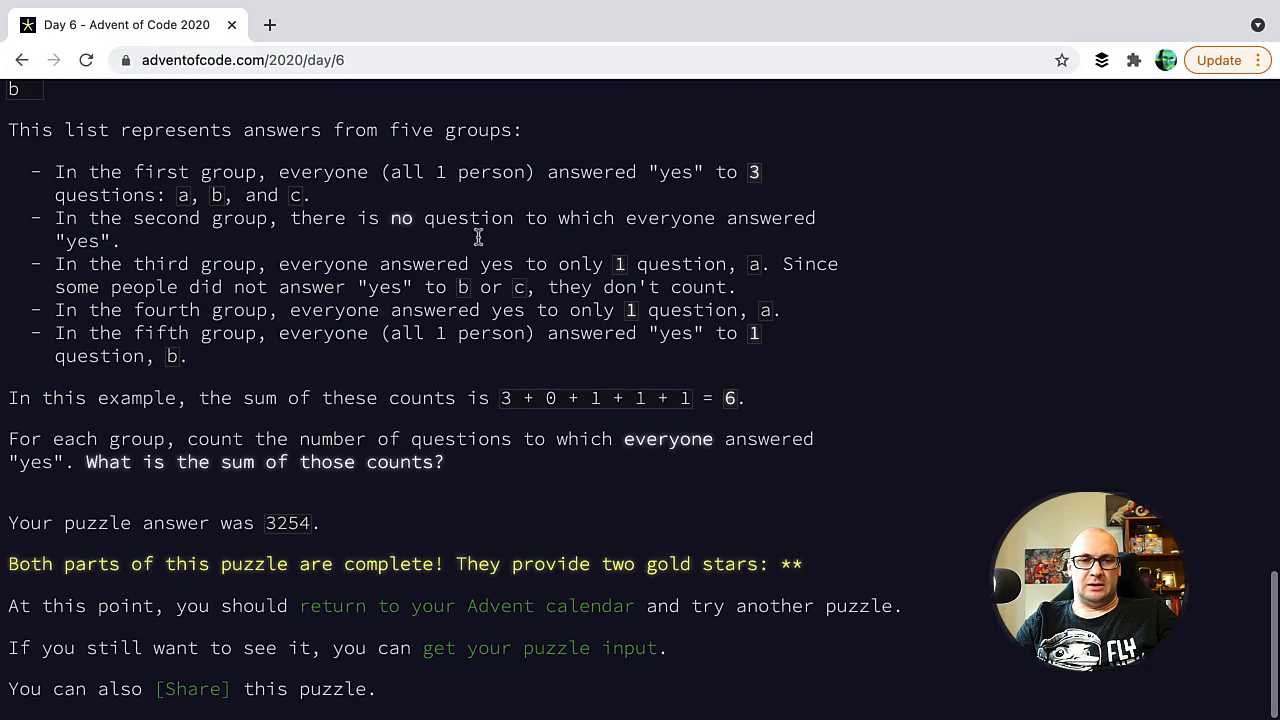
left_click_drag(470, 400, 742, 400)
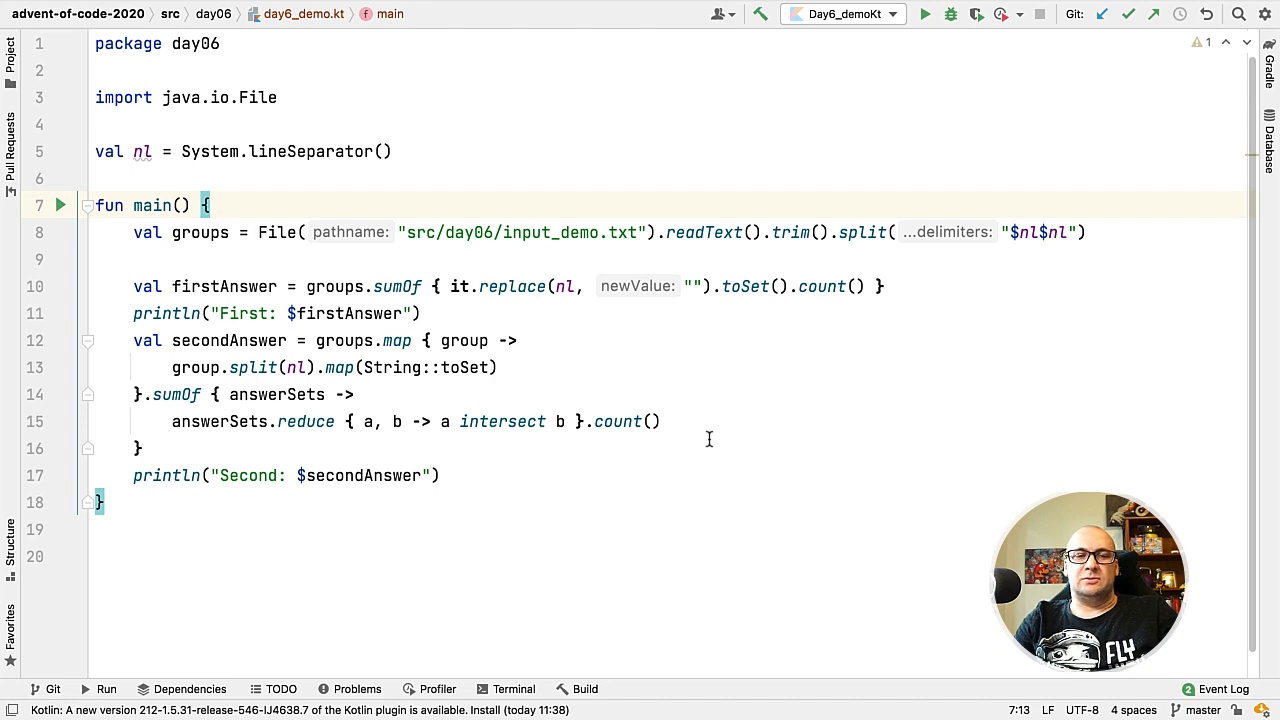
mouse_move(496, 418)
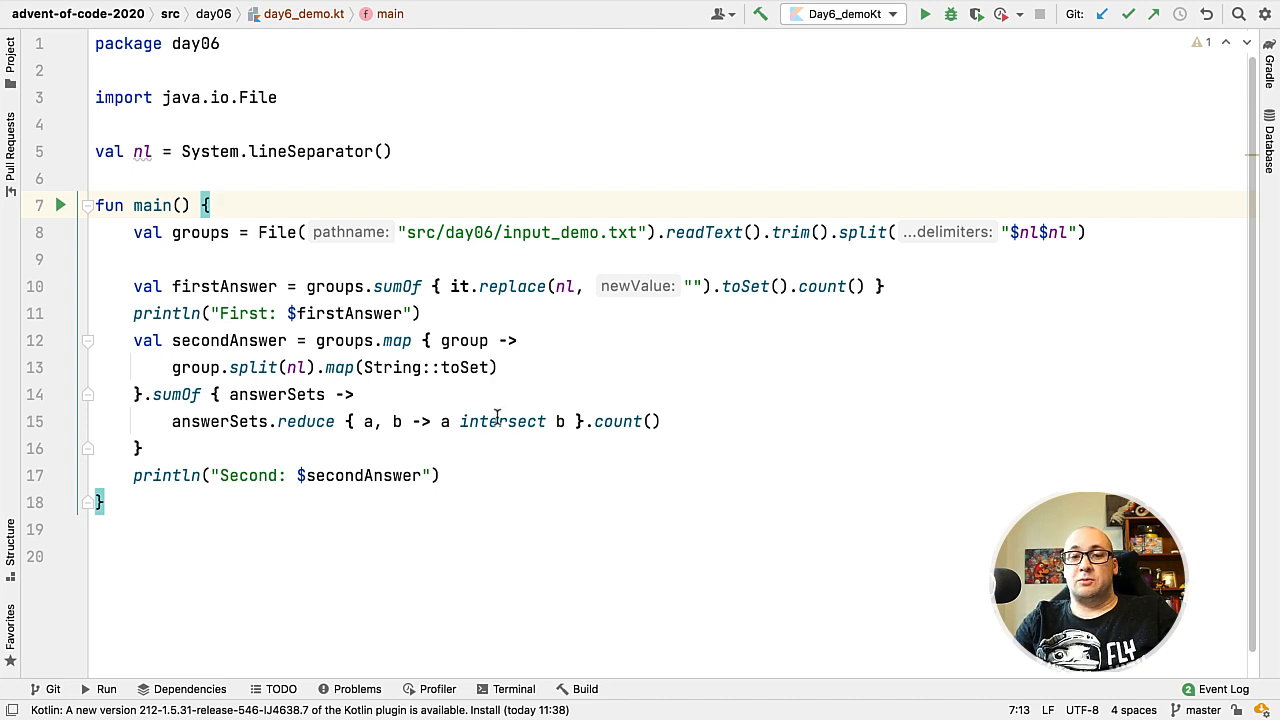
Replace intersect with union for the second answer and run, printing First: 11 and Second: 11
double_click(504, 420)
type("unio")
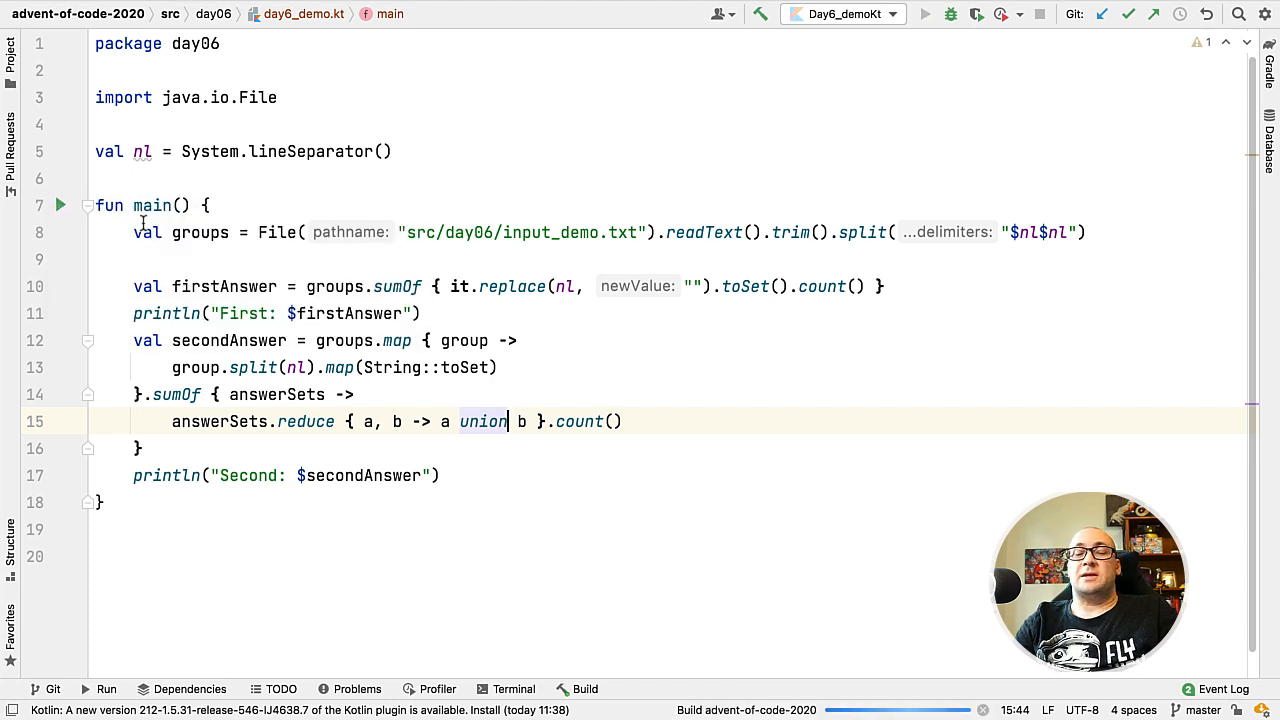
left_click(924, 12)
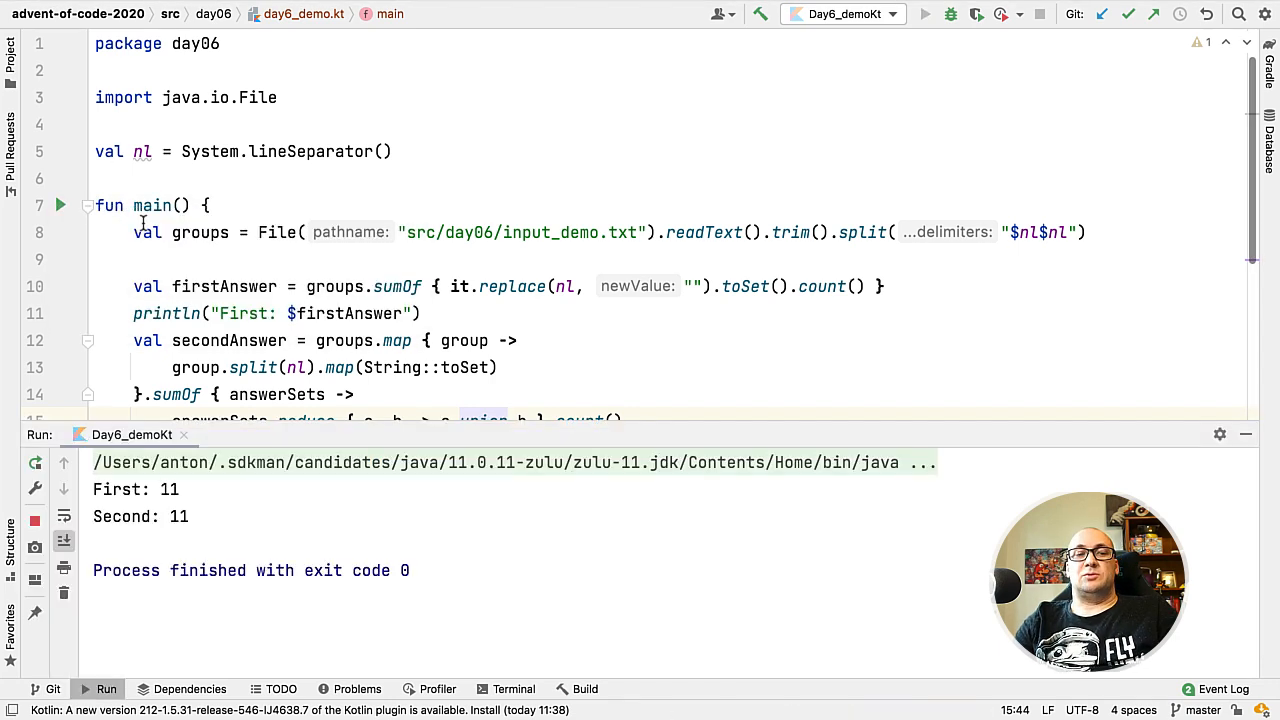